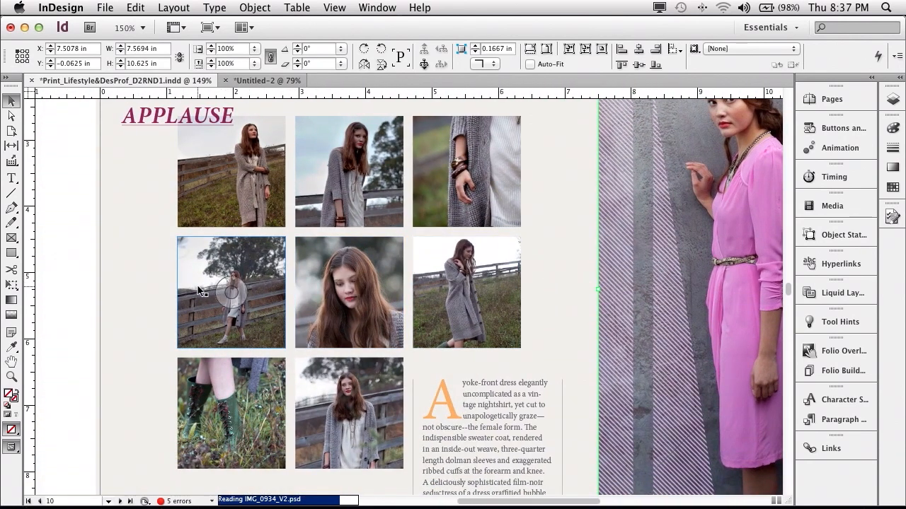
# Select the APPLAUSE headline, sleeve photo and body text frames, then open the empty conveyor with the Content Collector.
pyautogui.click(230, 198)
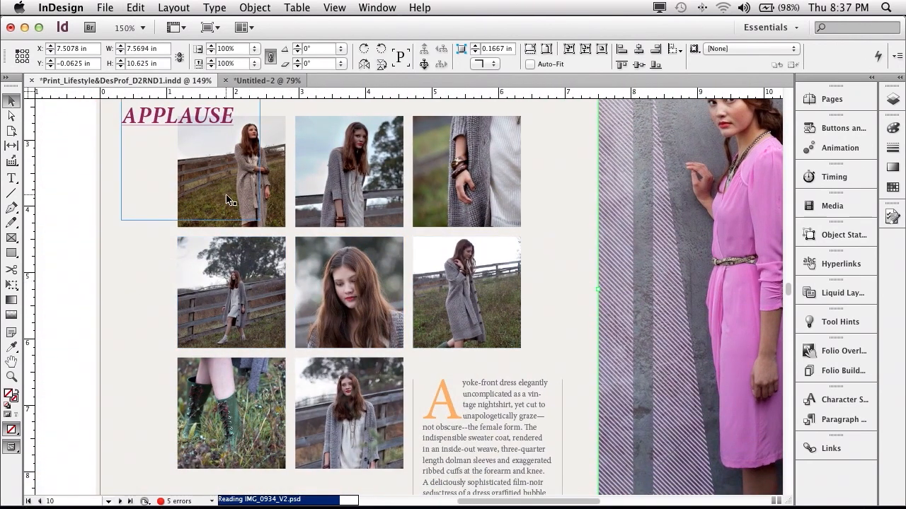
pyautogui.click(231, 170)
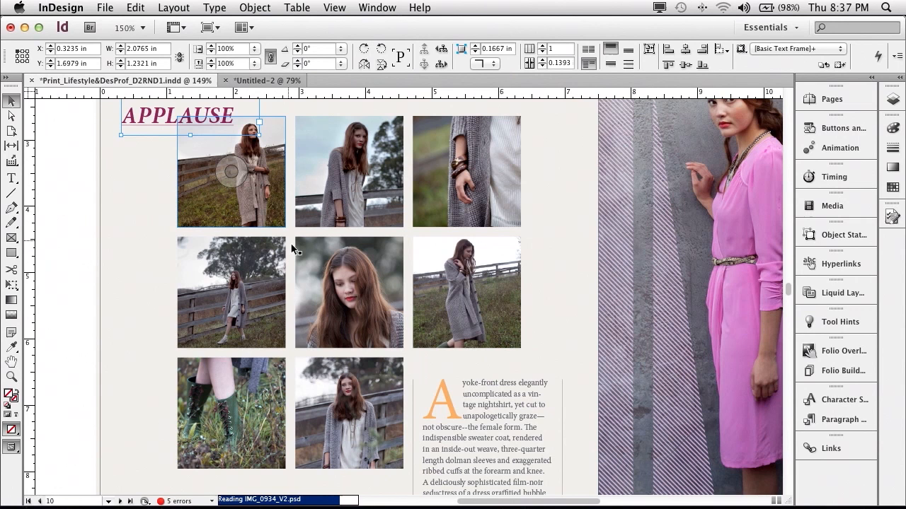
pyautogui.click(466, 171)
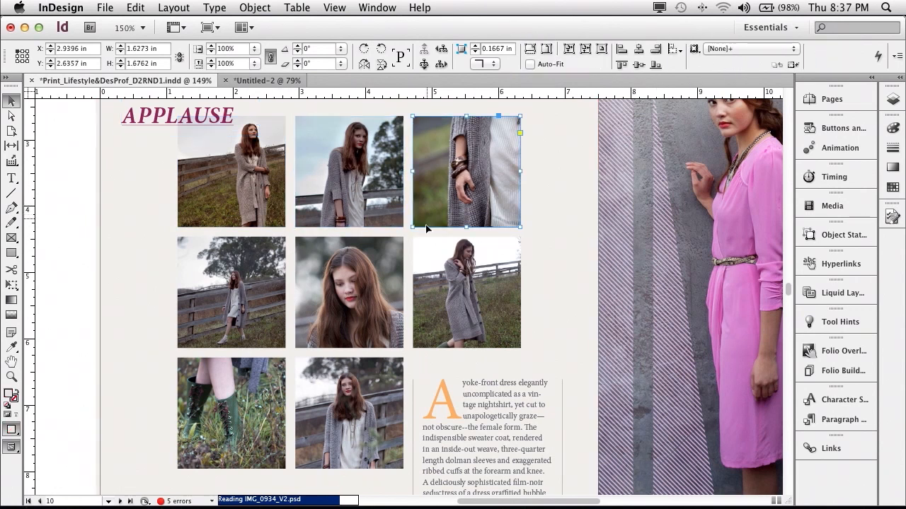
pyautogui.click(466, 293)
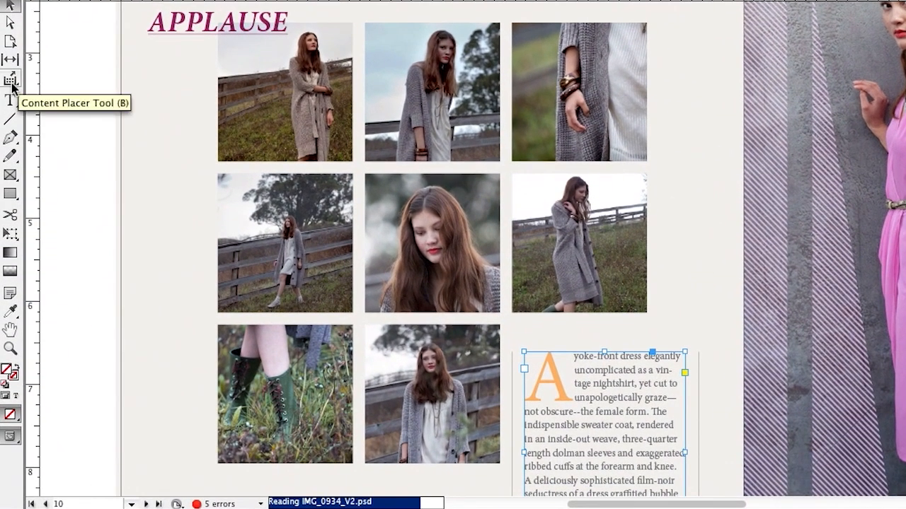
pyautogui.click(11, 79)
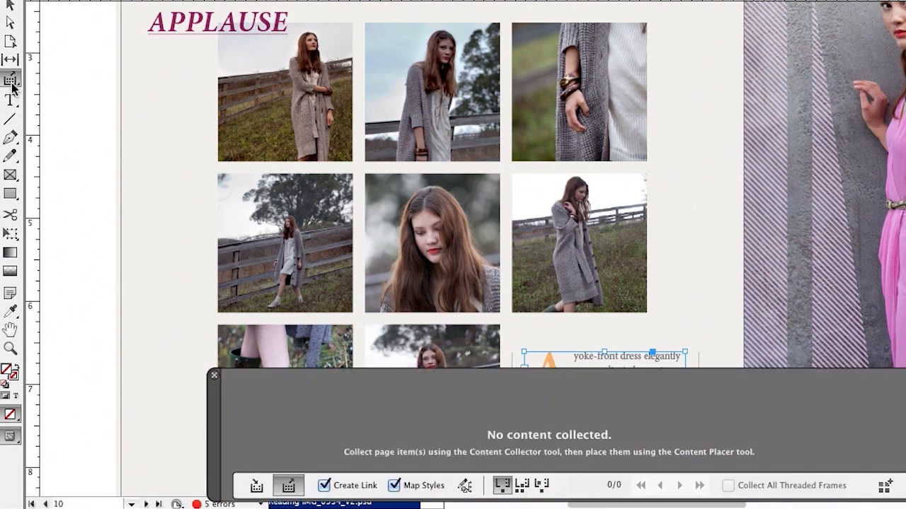
pyautogui.moveTo(11, 79)
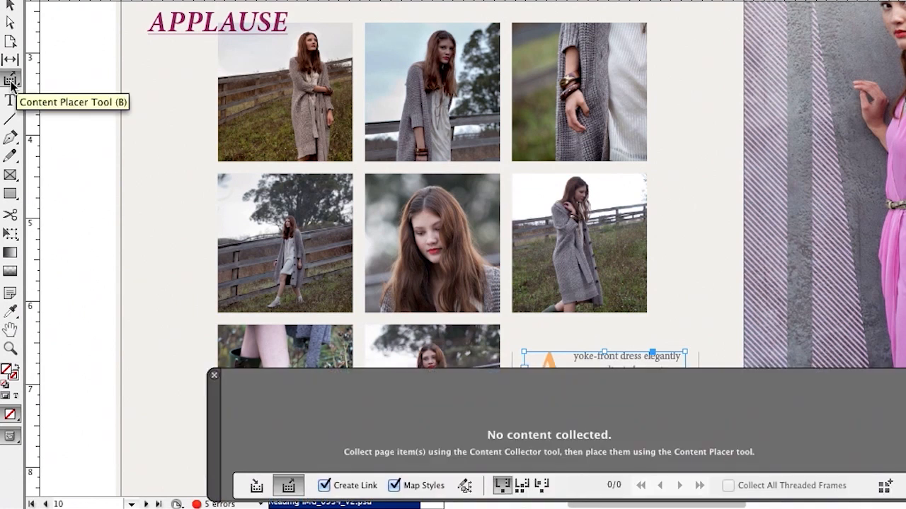
pyautogui.moveTo(257, 406)
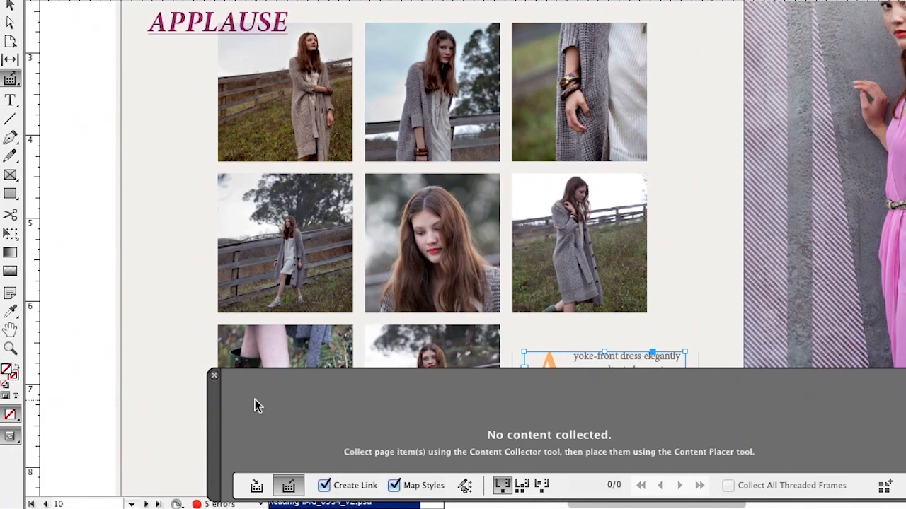
pyautogui.moveTo(256, 486)
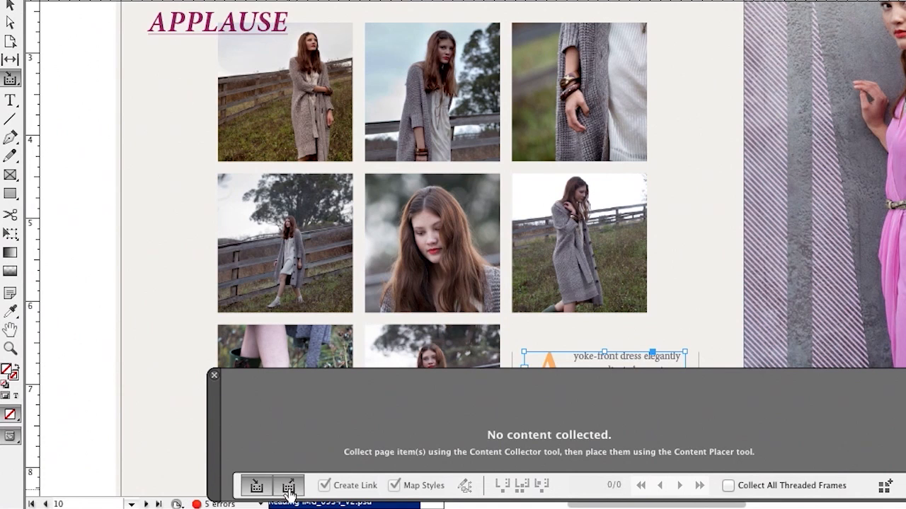
pyautogui.click(287, 486)
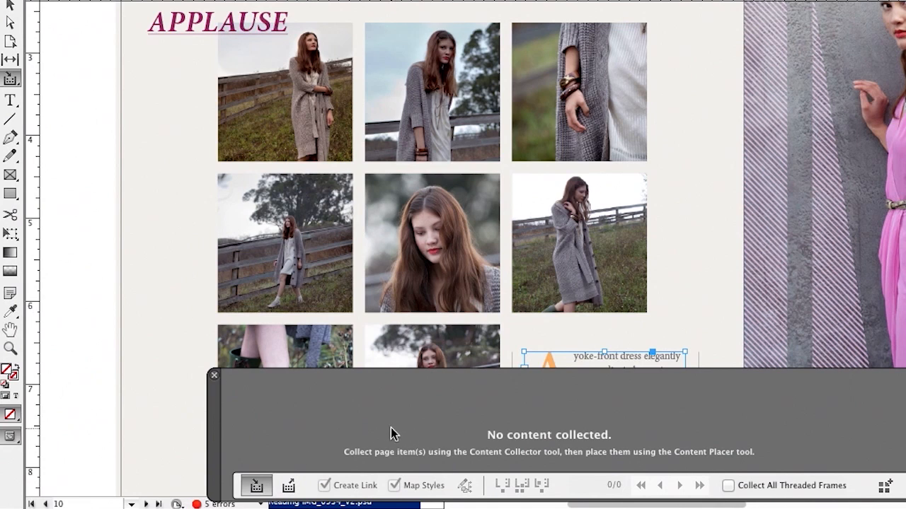
pyautogui.moveTo(382, 431)
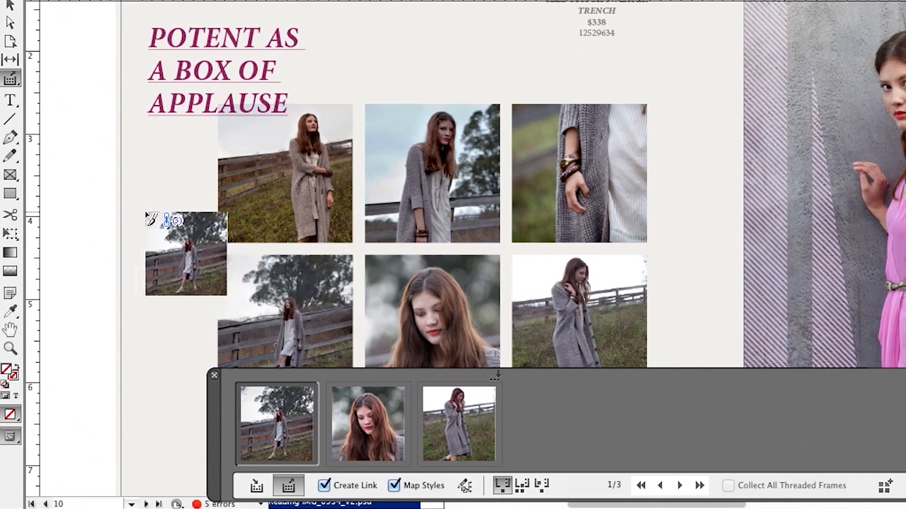
# Collect the three second-row fashion photos into the conveyor, toggling Create Link.
pyautogui.moveTo(186, 254); pyautogui.dragTo(715, 172)
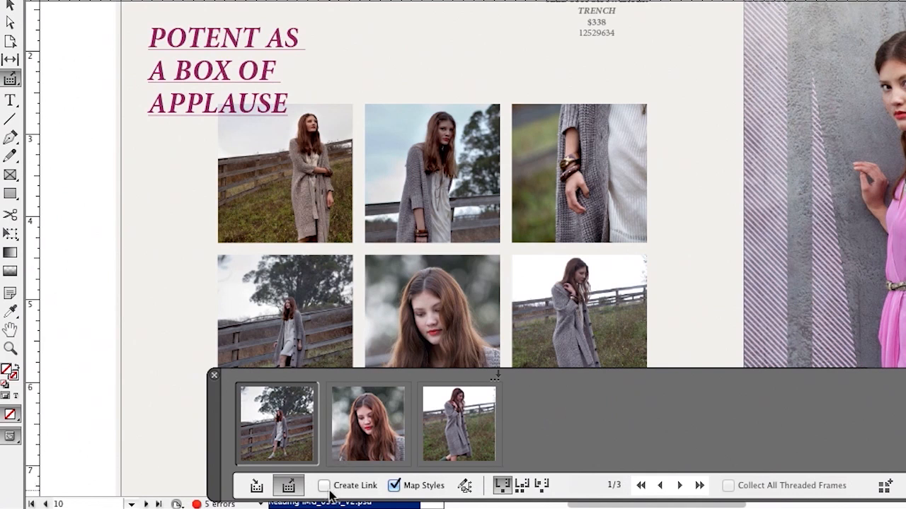
pyautogui.click(324, 485)
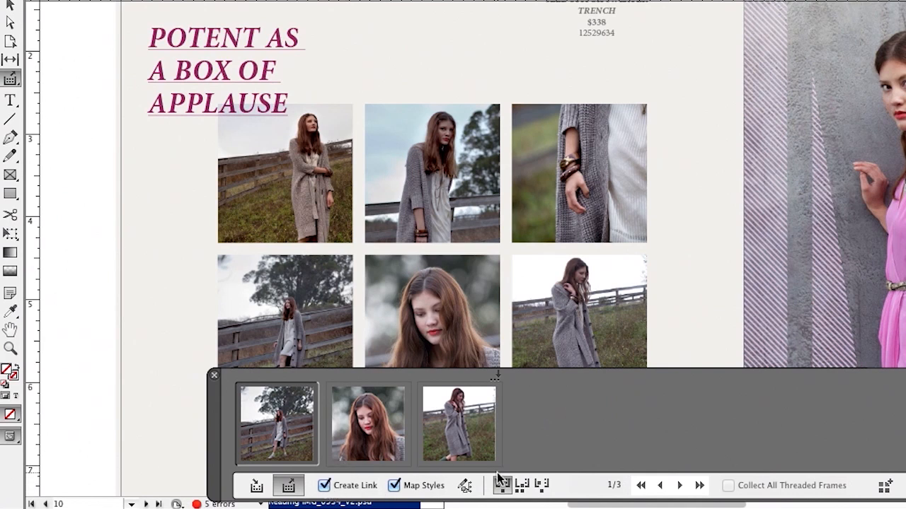
pyautogui.moveTo(278, 422); pyautogui.dragTo(690, 354)
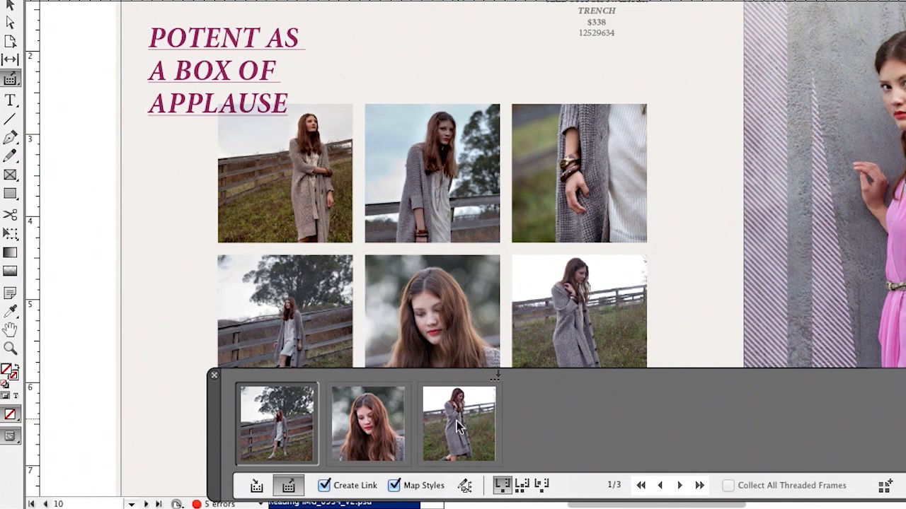
pyautogui.click(323, 485)
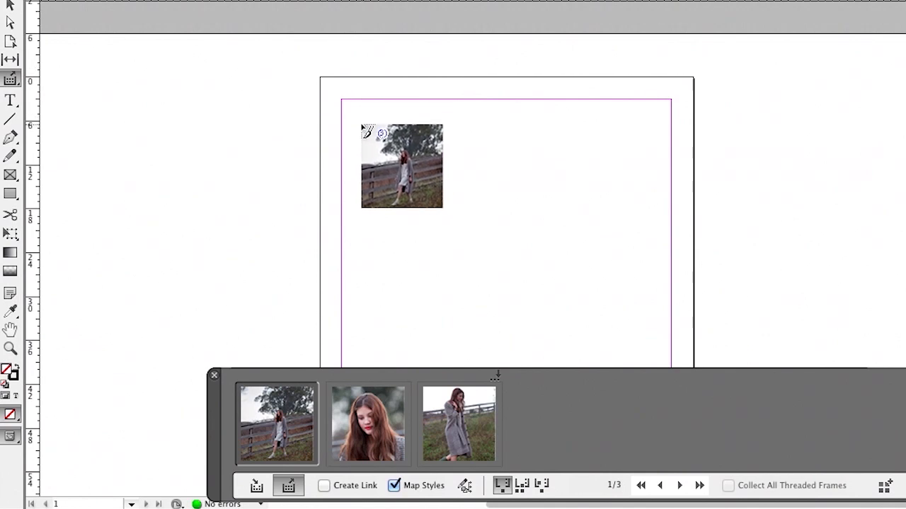
# Place the fence photo top-left, the portrait larger in the middle, and the walking photo at right.
pyautogui.moveTo(401, 165); pyautogui.dragTo(483, 244)
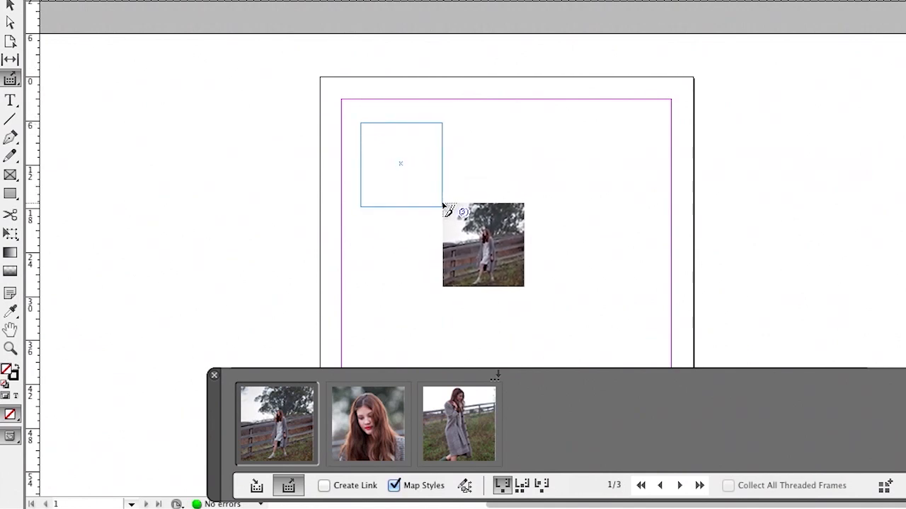
pyautogui.moveTo(453, 209); pyautogui.dragTo(538, 271)
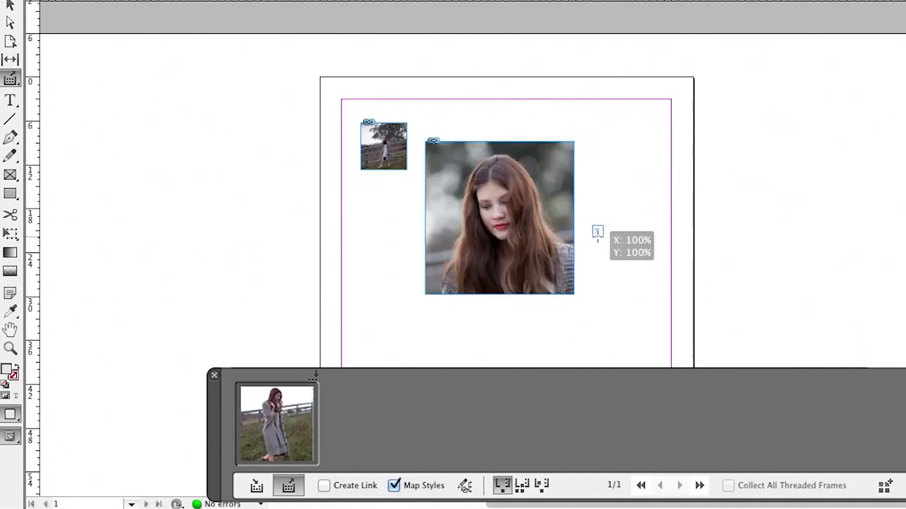
pyautogui.moveTo(596, 232); pyautogui.dragTo(656, 295)
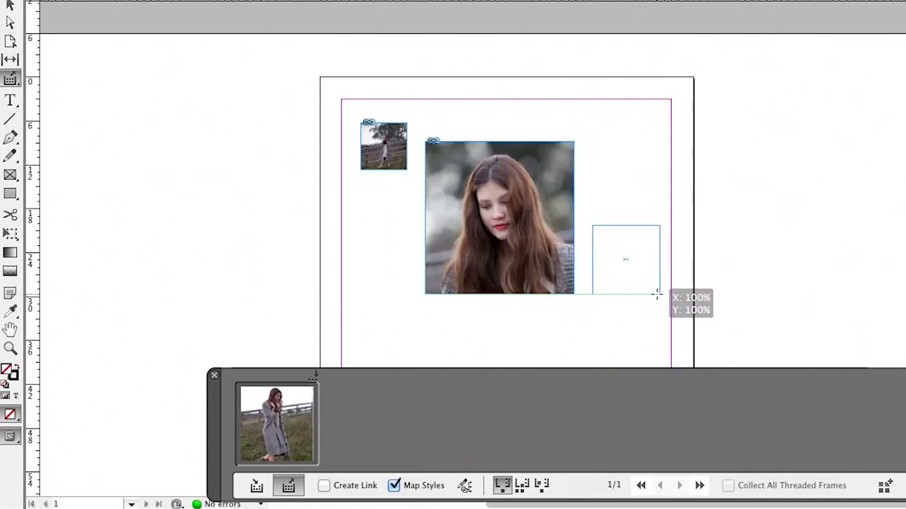
pyautogui.click(625, 260)
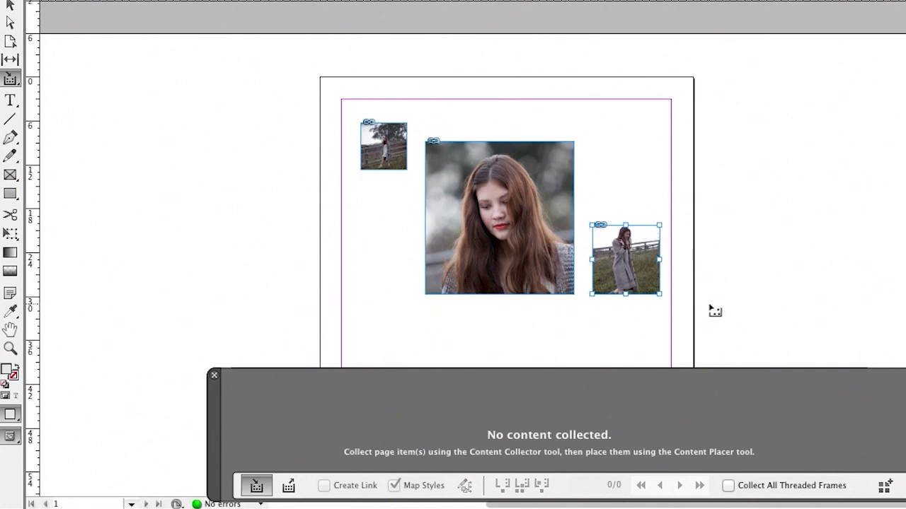
pyautogui.moveTo(708, 305)
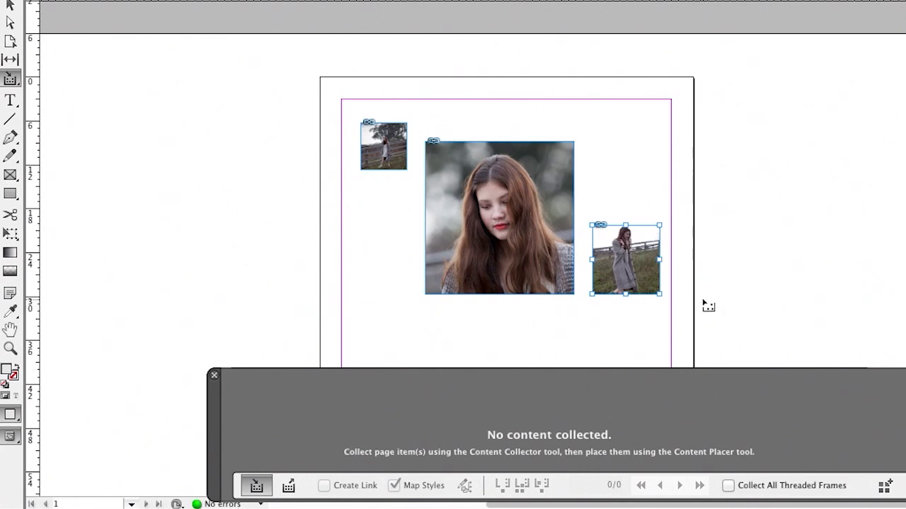
pyautogui.moveTo(693, 289)
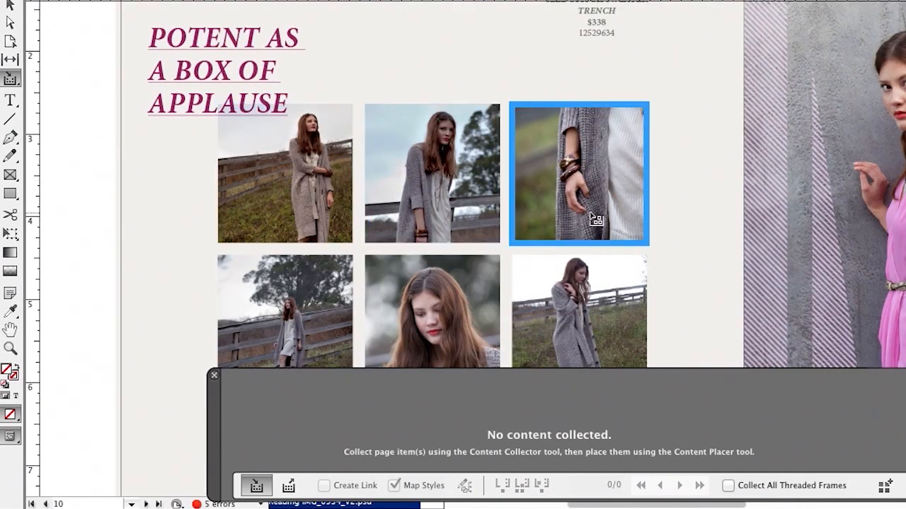
# Load the six selected grid photos into the conveyor as one set using Load Conveyor with Selection.
pyautogui.scroll(-3)
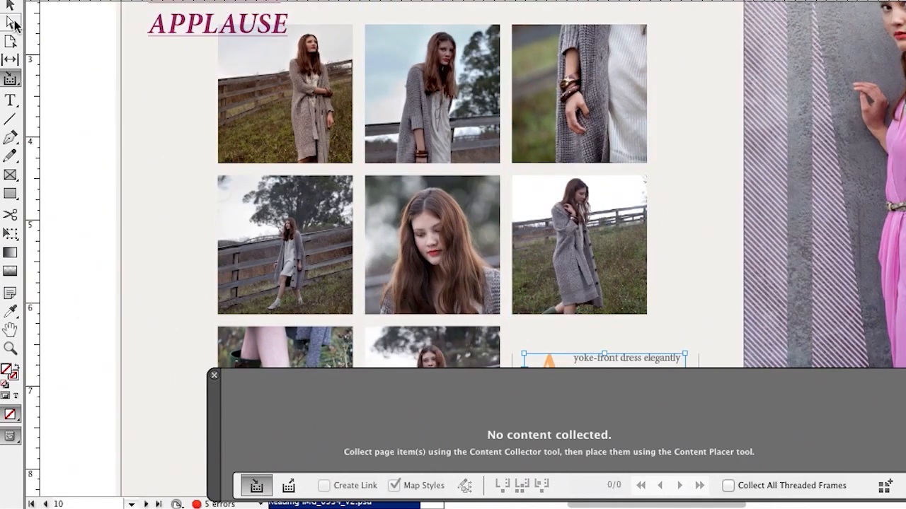
pyautogui.click(213, 375)
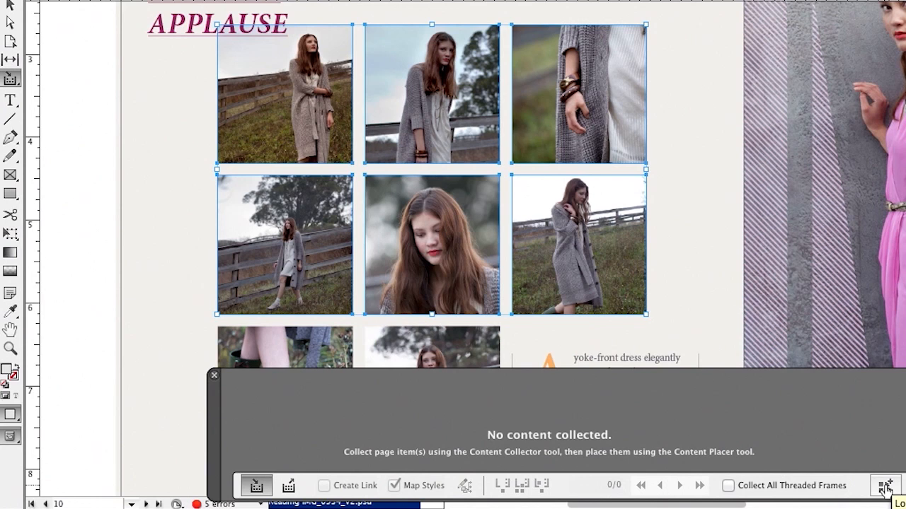
pyautogui.click(884, 486)
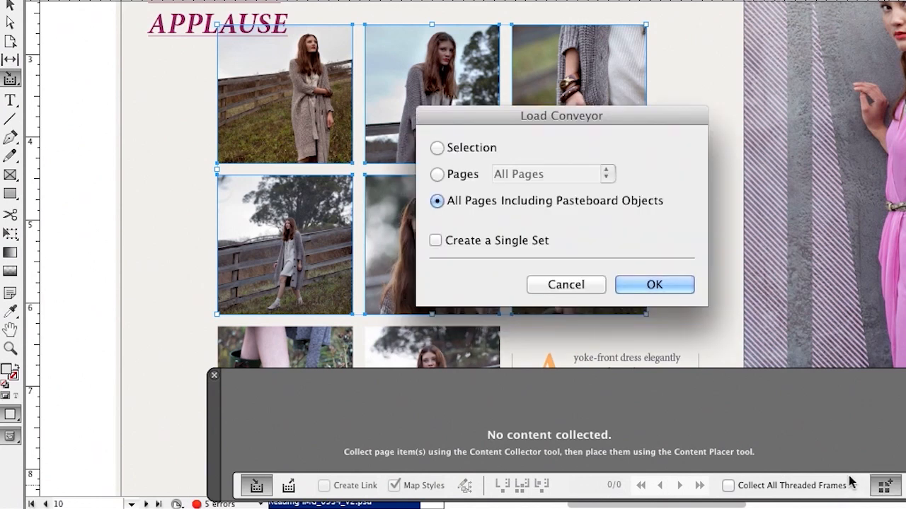
pyautogui.click(436, 147)
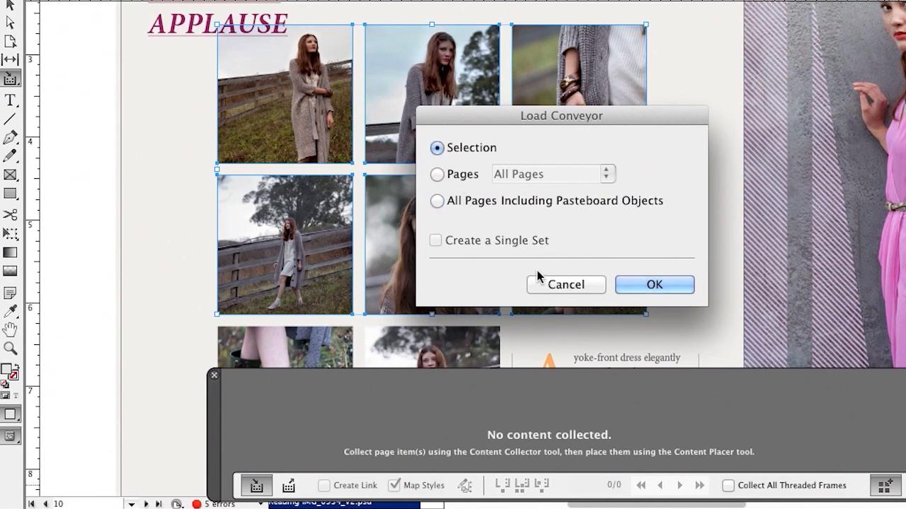
pyautogui.click(654, 285)
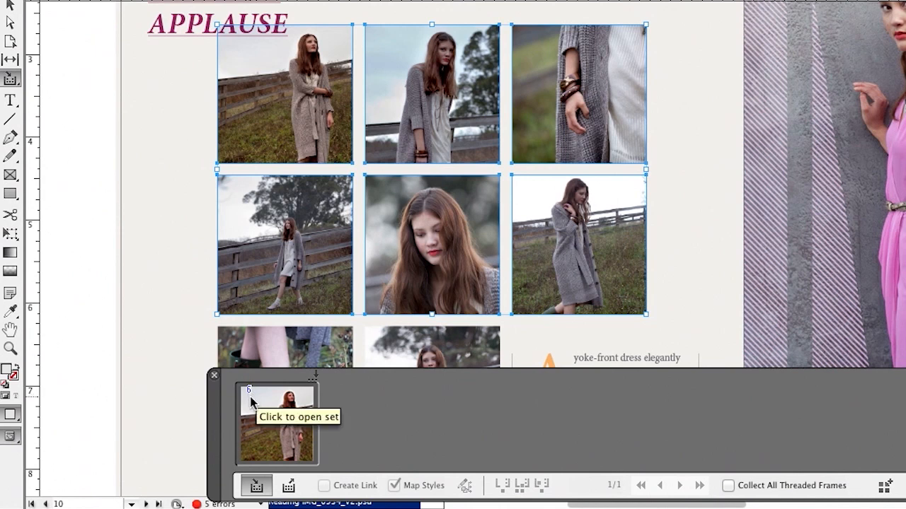
pyautogui.moveTo(283, 414)
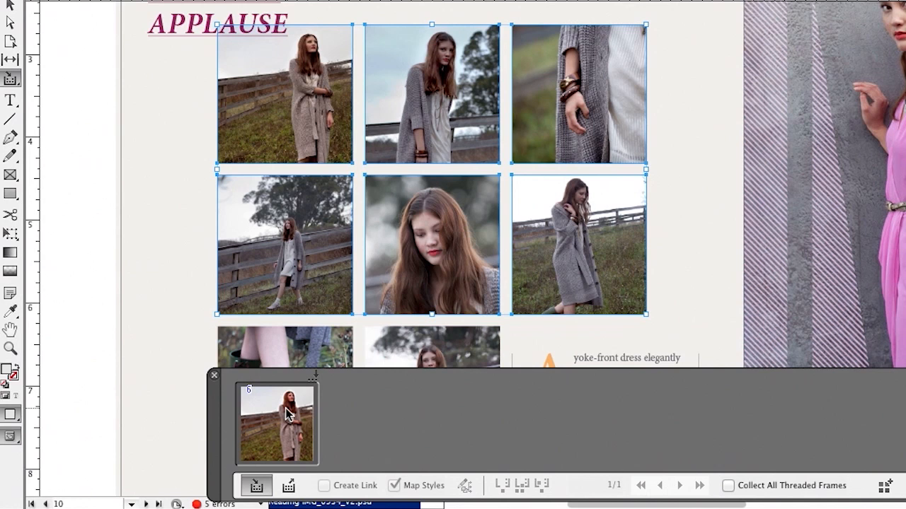
pyautogui.moveTo(289, 486)
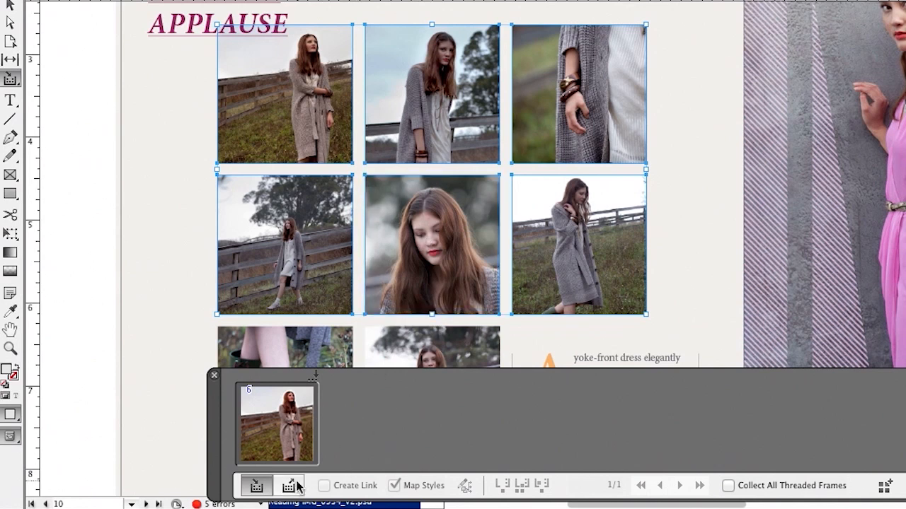
pyautogui.click(289, 485)
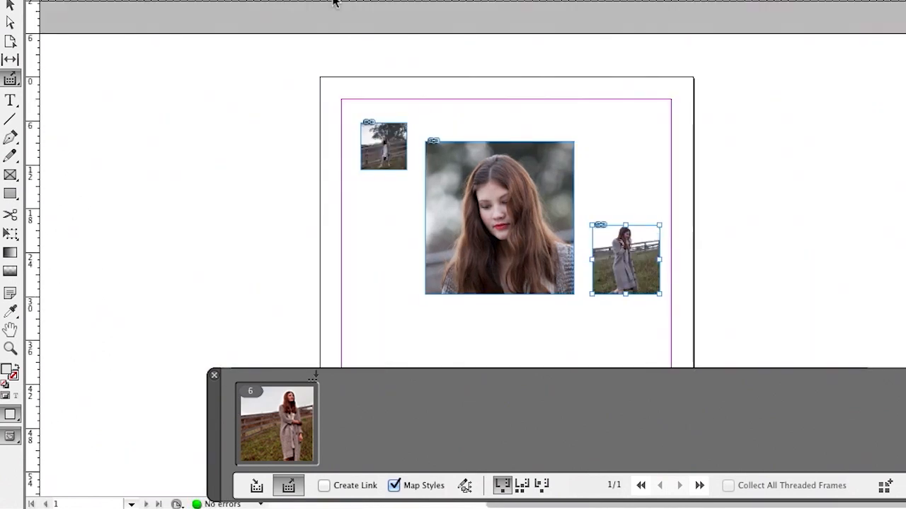
# Draw a three-by-two frame grid below the existing photos and drop the six photos into it.
pyautogui.scroll(-3)
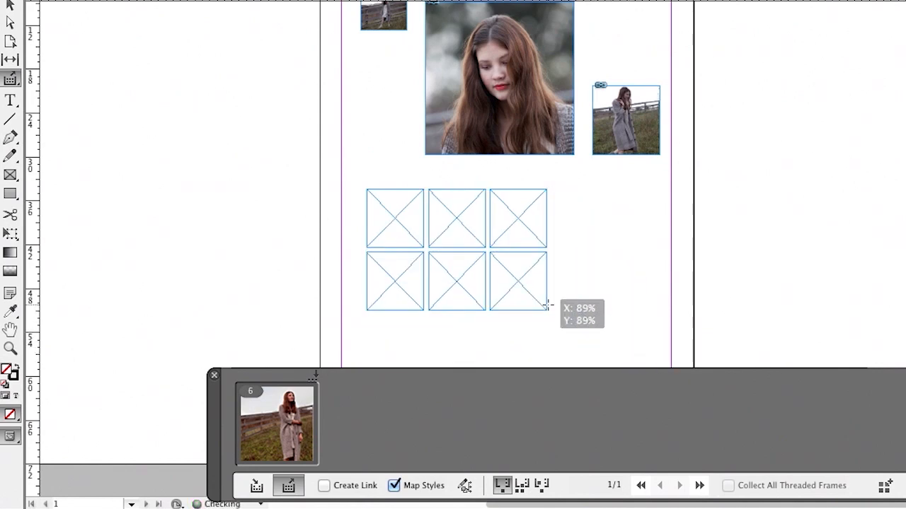
pyautogui.moveTo(547, 306); pyautogui.dragTo(625, 342)
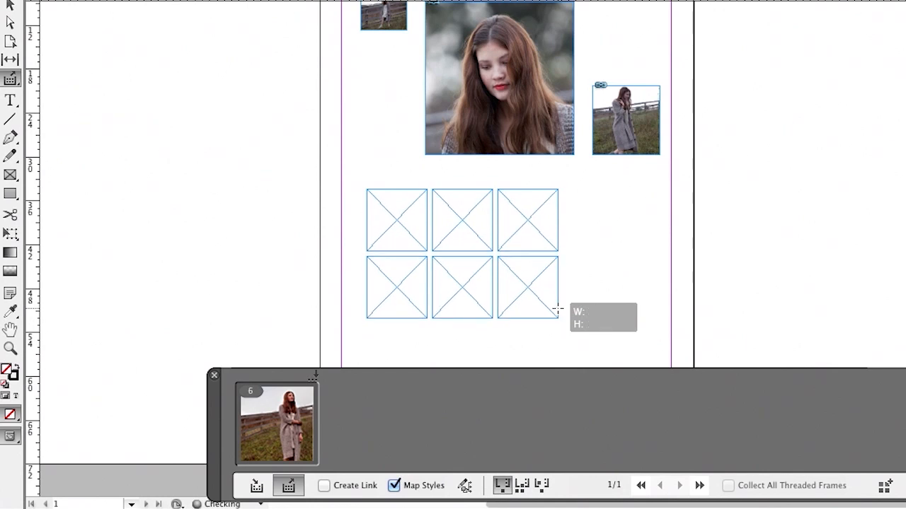
pyautogui.moveTo(558, 310); pyautogui.dragTo(597, 345)
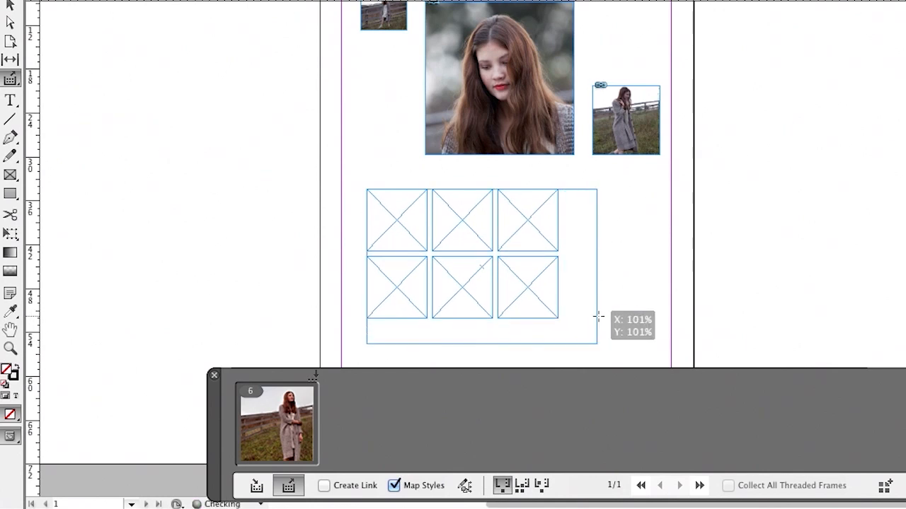
pyautogui.moveTo(598, 316); pyautogui.dragTo(584, 316)
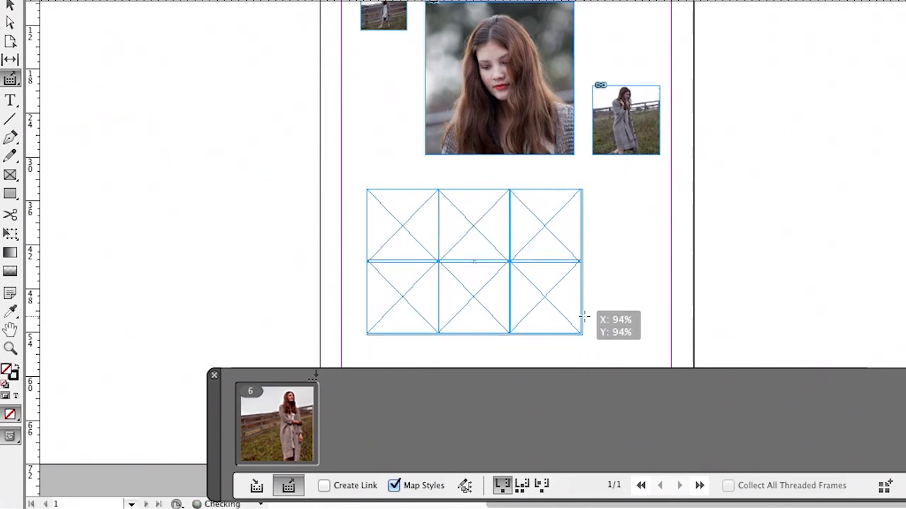
pyautogui.moveTo(582, 316); pyautogui.dragTo(625, 328)
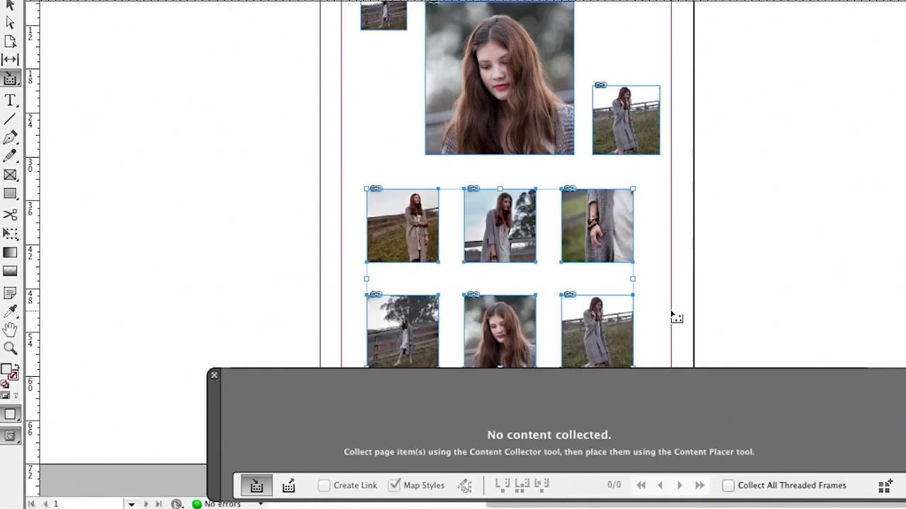
pyautogui.moveTo(202, 23)
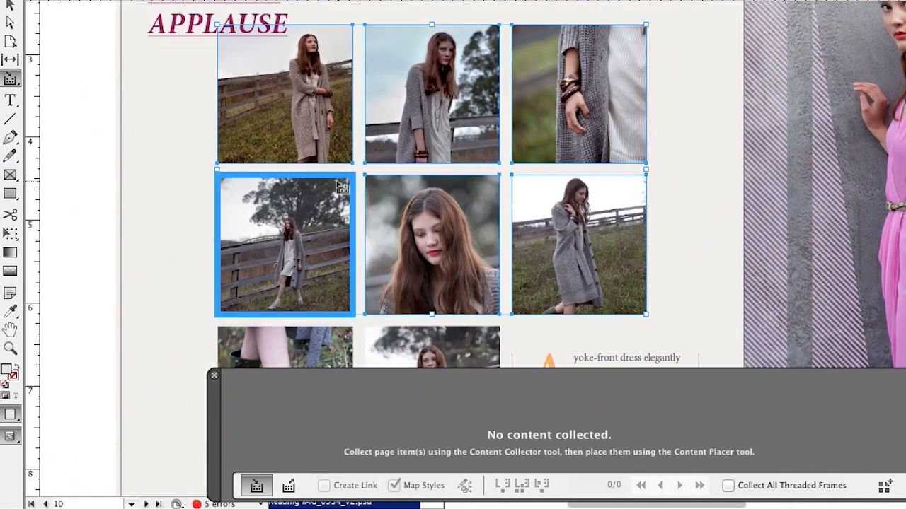
# Marquee-collect the spread's photo grid and story text frame into the conveyor.
pyautogui.click(185, 156)
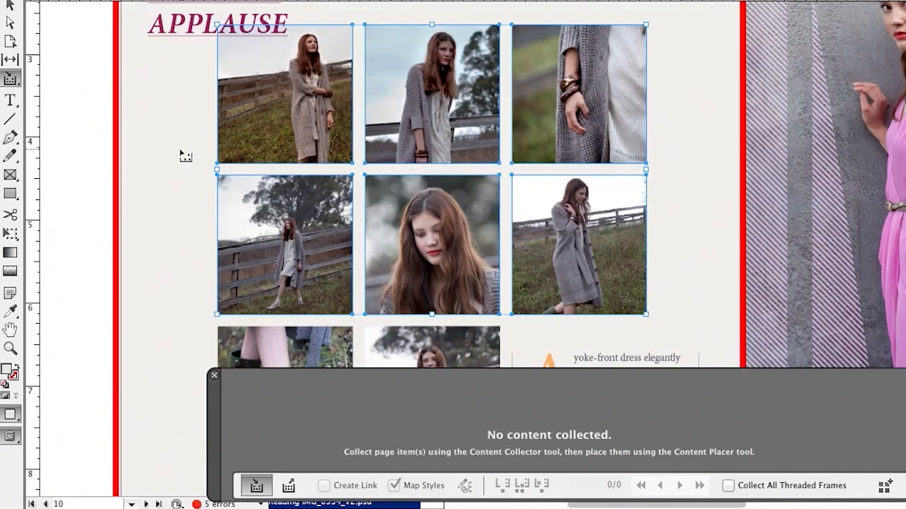
pyautogui.click(284, 94)
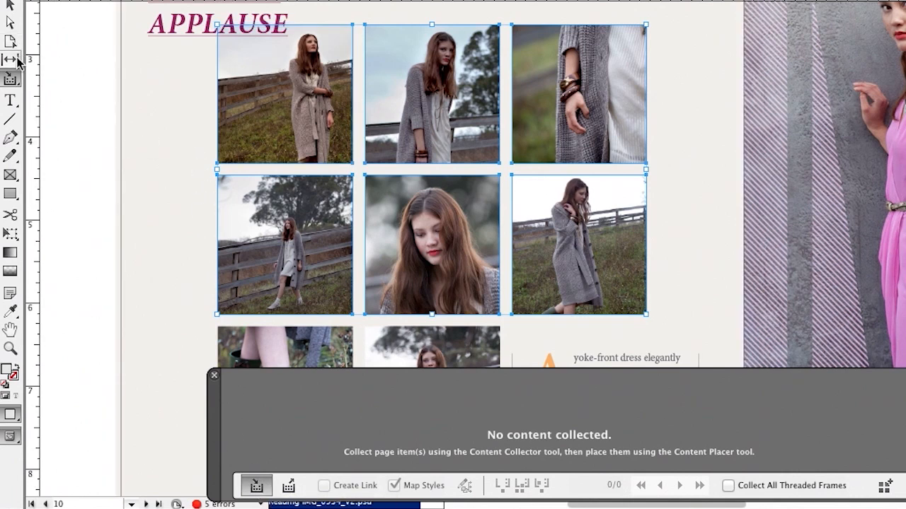
pyautogui.click(213, 375)
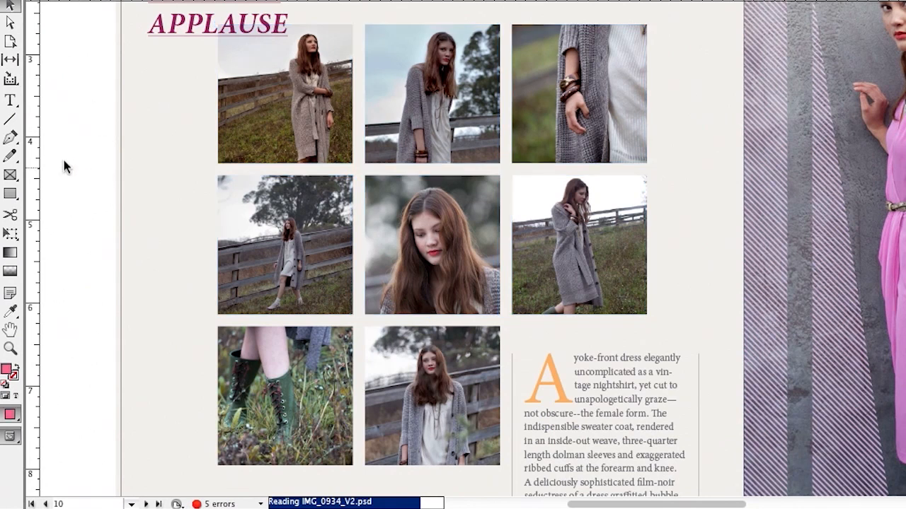
pyautogui.click(10, 77)
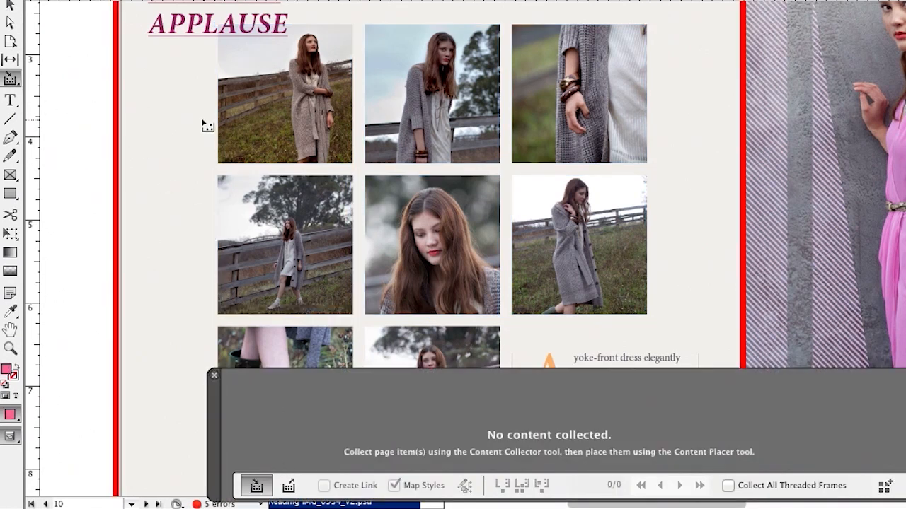
pyautogui.moveTo(204, 113)
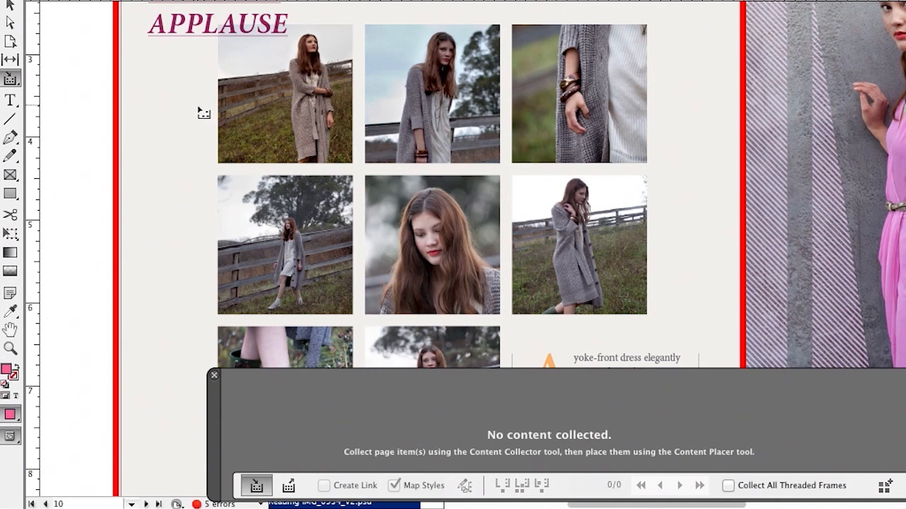
pyautogui.moveTo(203, 113); pyautogui.dragTo(576, 293)
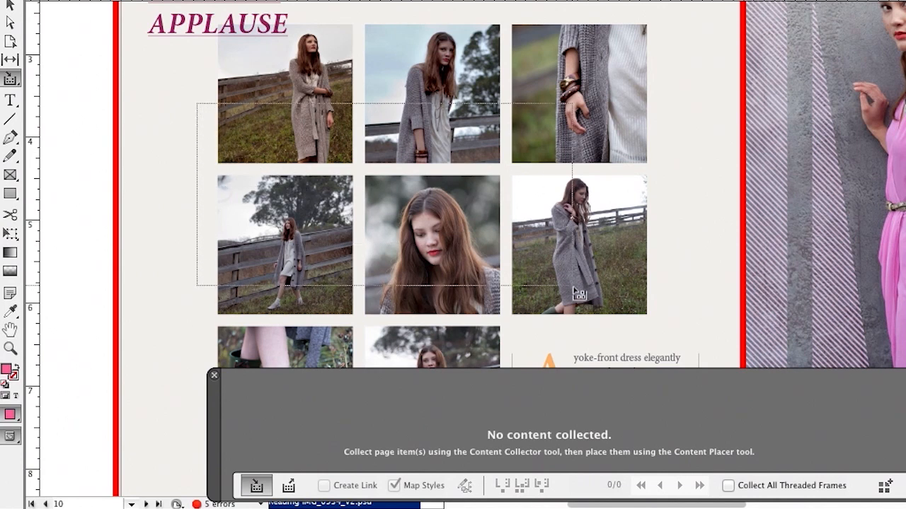
pyautogui.click(579, 244)
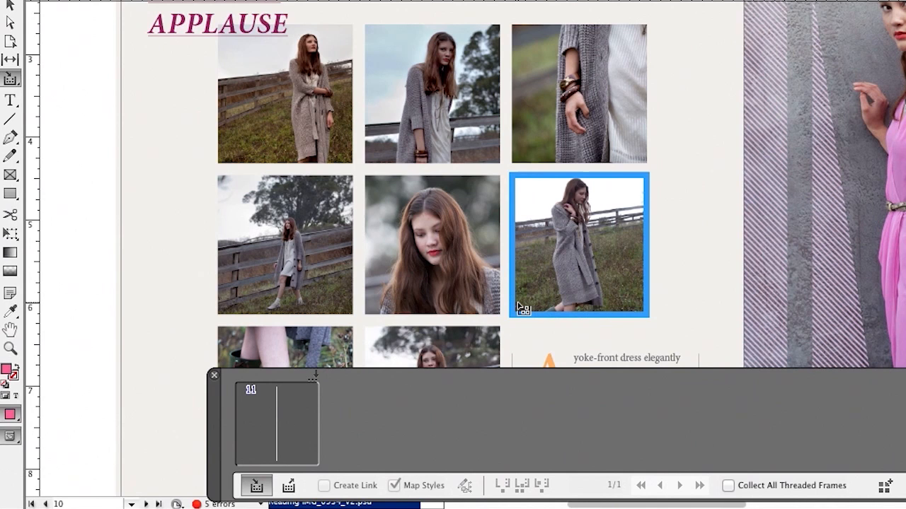
pyautogui.click(284, 244)
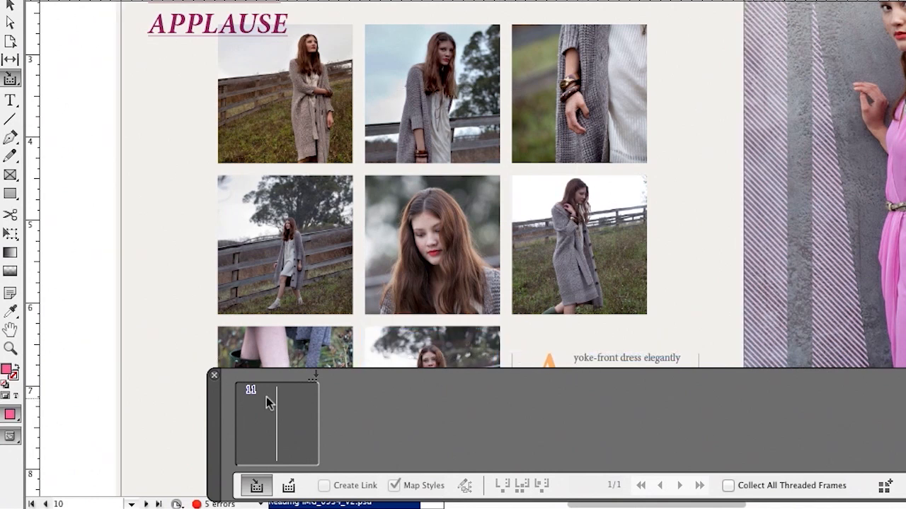
pyautogui.moveTo(251, 400)
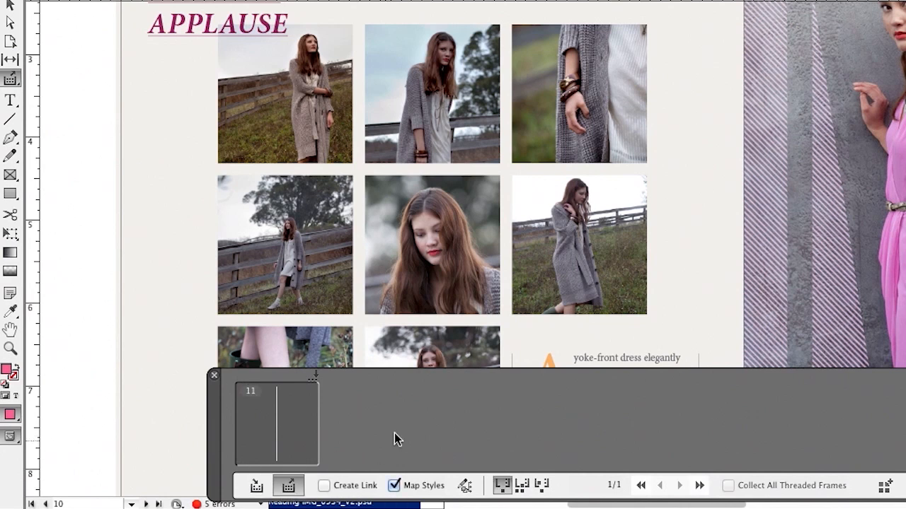
pyautogui.moveTo(396, 438)
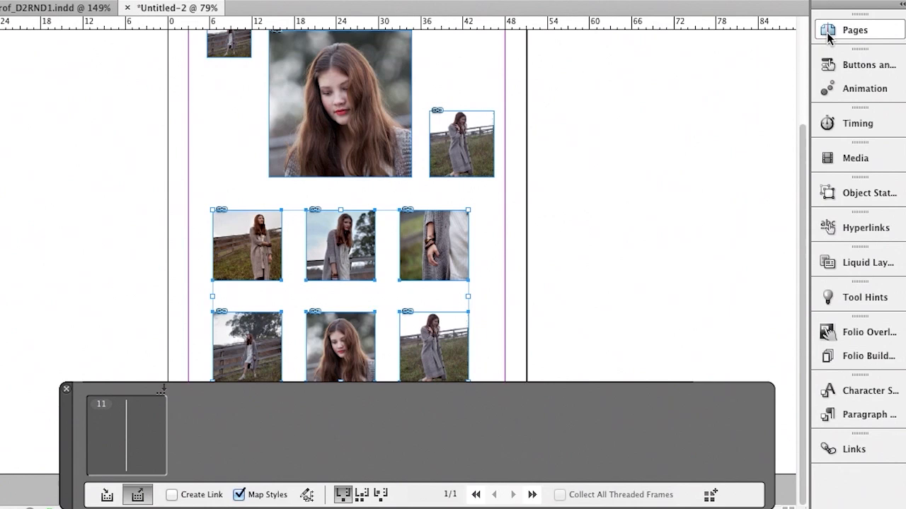
# Place the collected items on the new document's second page and select the placed photos.
pyautogui.click(854, 29)
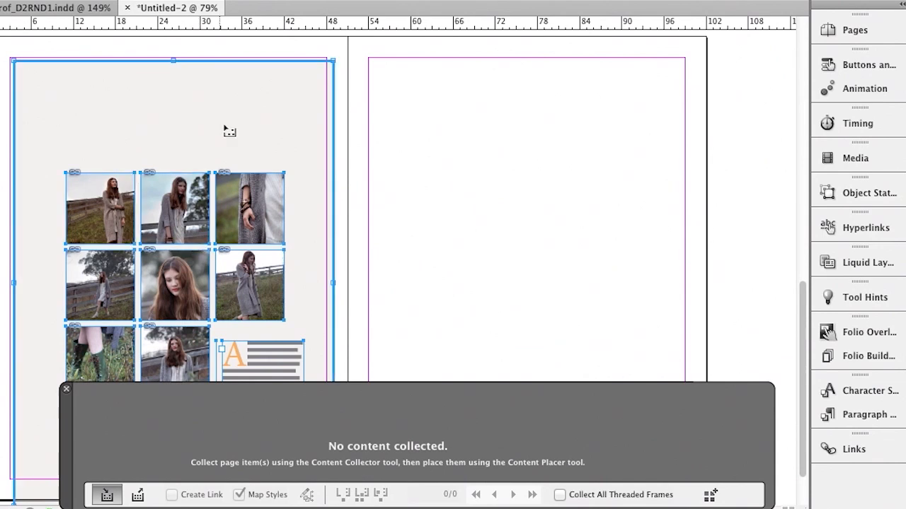
pyautogui.moveTo(245, 144)
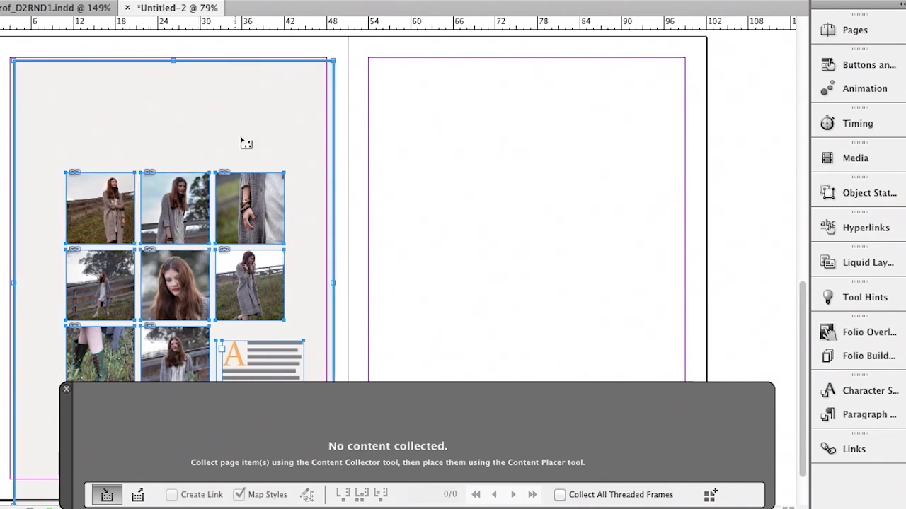
pyautogui.click(66, 389)
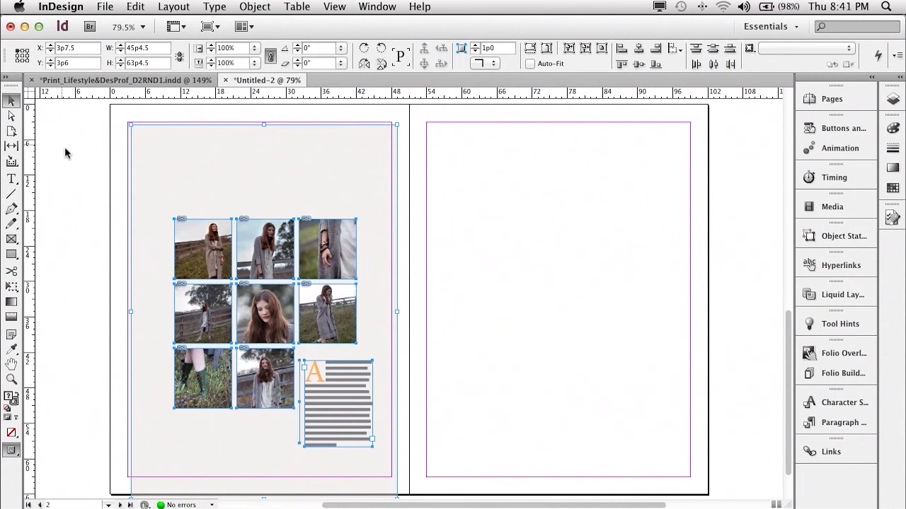
pyautogui.click(203, 248)
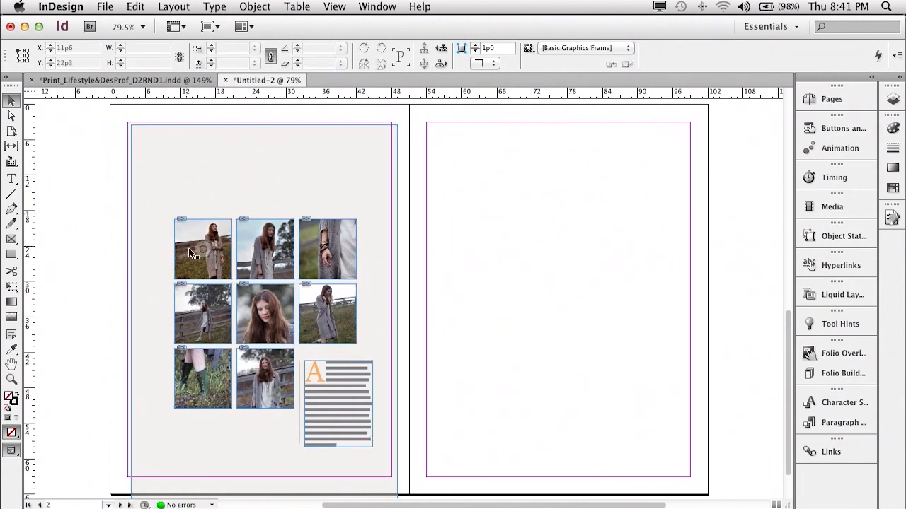
pyautogui.click(203, 248)
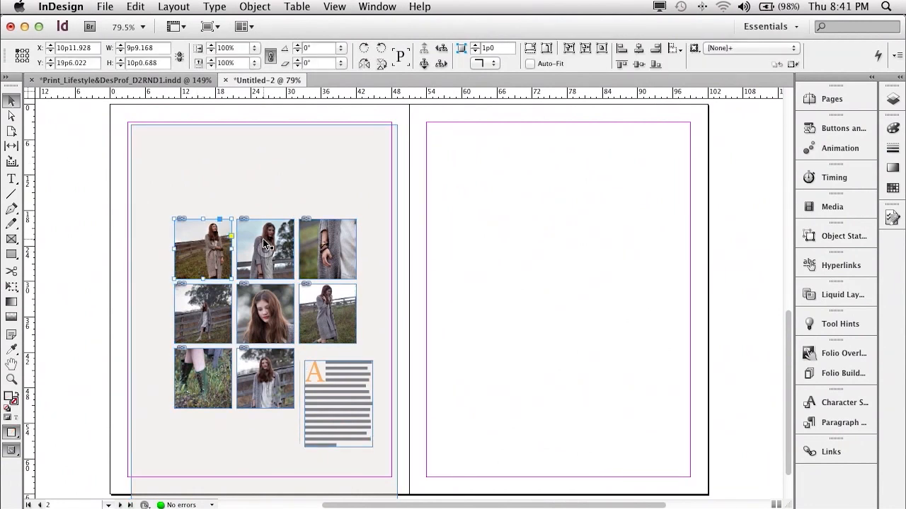
pyautogui.click(265, 249)
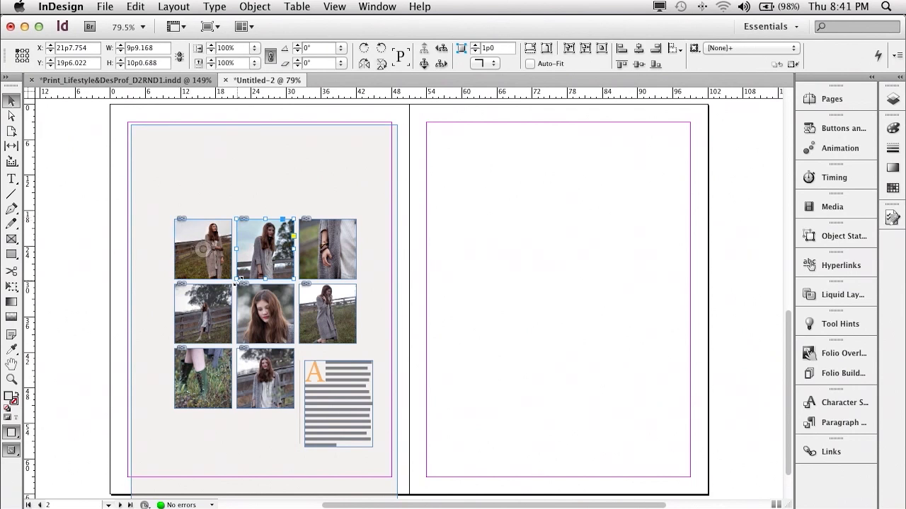
pyautogui.click(189, 249)
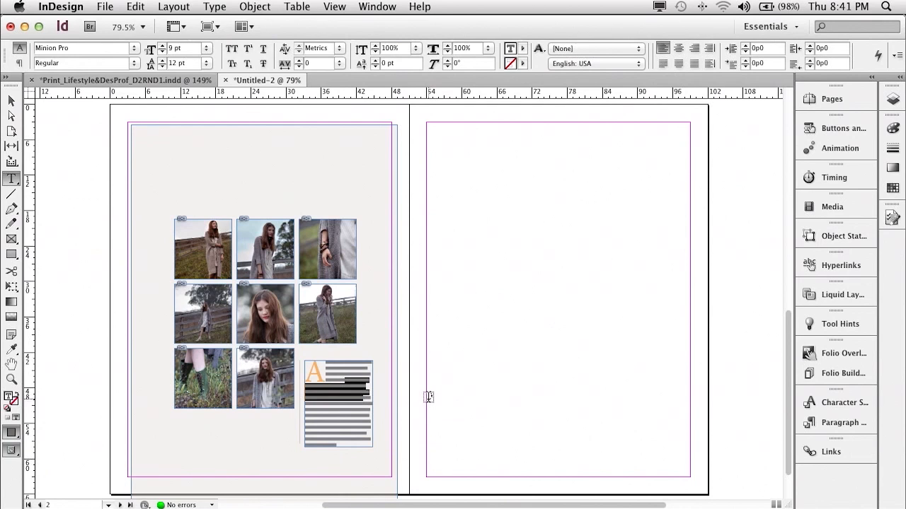
pyautogui.moveTo(237, 245)
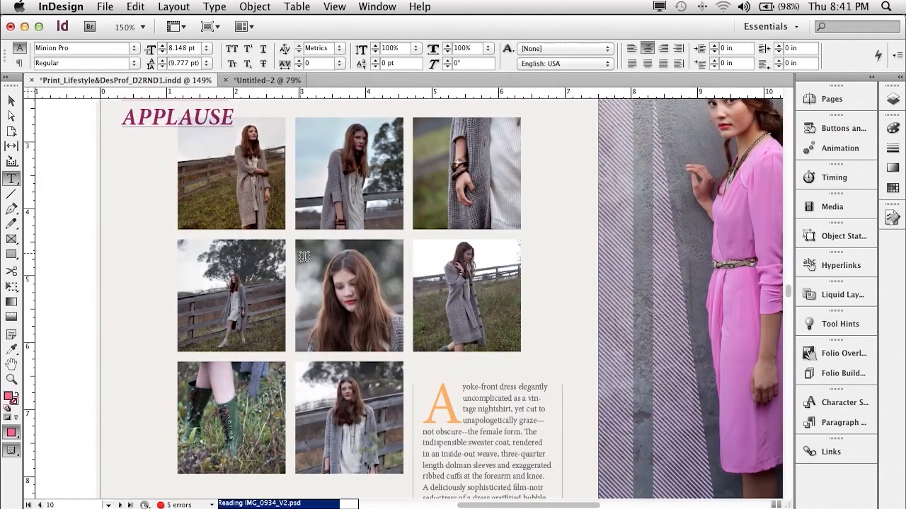
pyautogui.moveTo(11, 102)
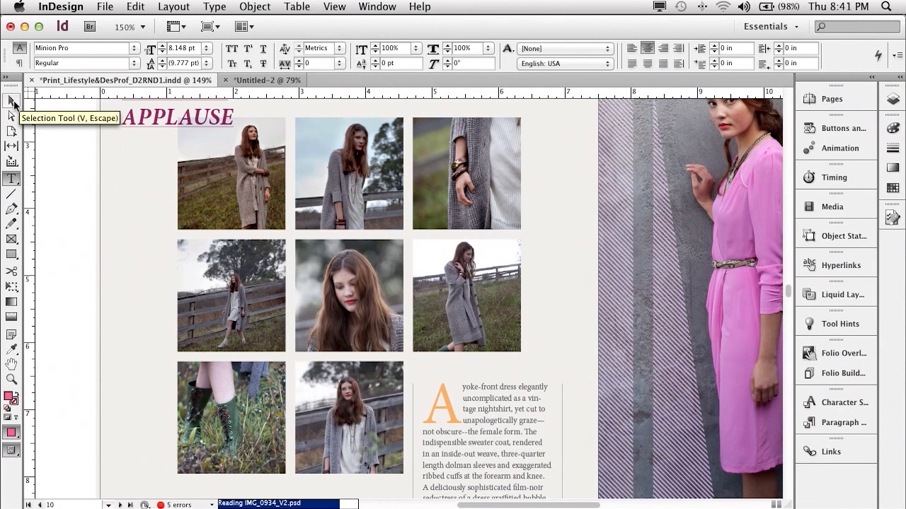
pyautogui.moveTo(11, 164)
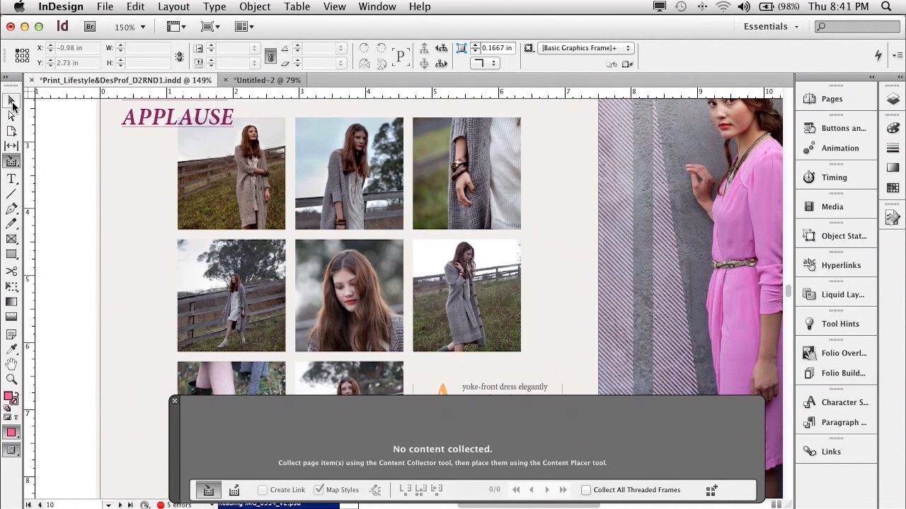
pyautogui.click(231, 295)
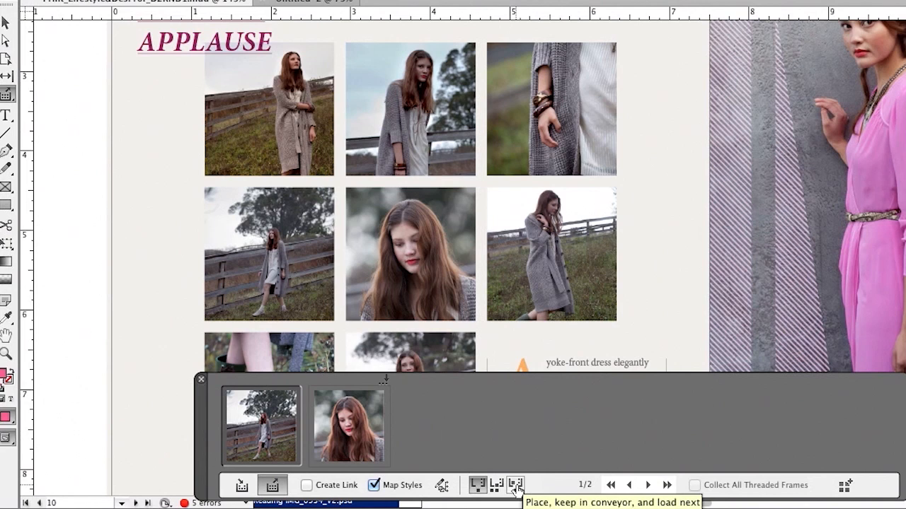
pyautogui.moveTo(629, 484)
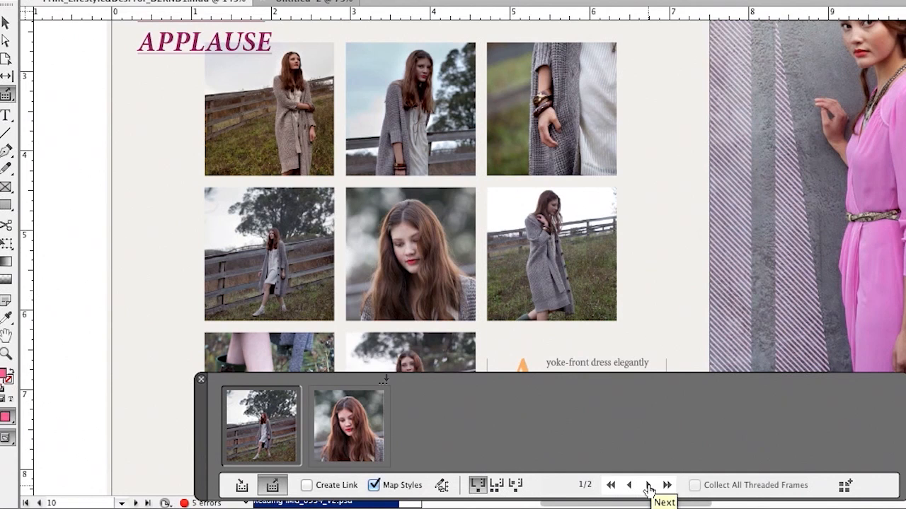
pyautogui.click(666, 485)
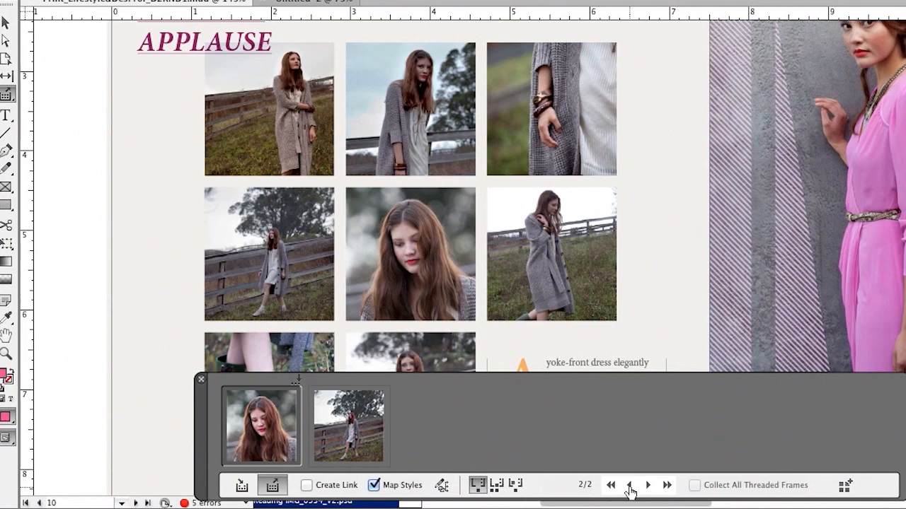
pyautogui.click(629, 484)
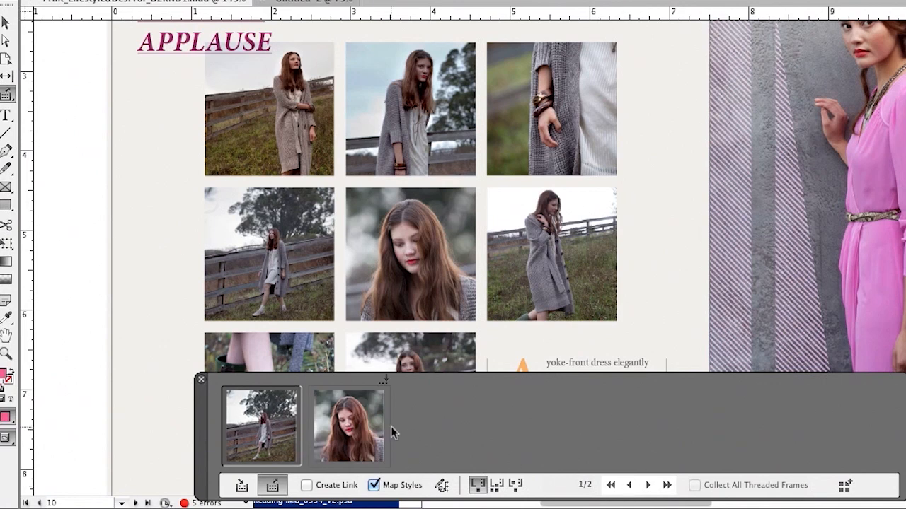
pyautogui.moveTo(647, 485)
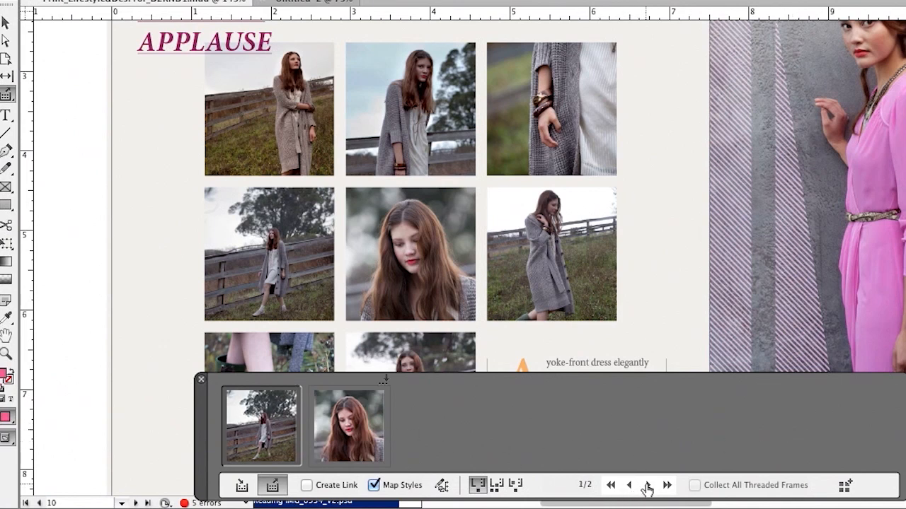
pyautogui.moveTo(648, 485)
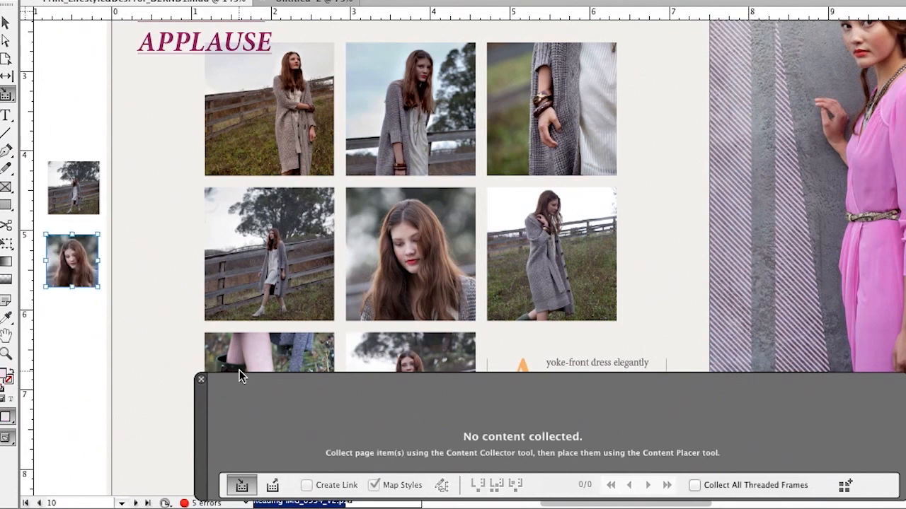
pyautogui.moveTo(217, 377)
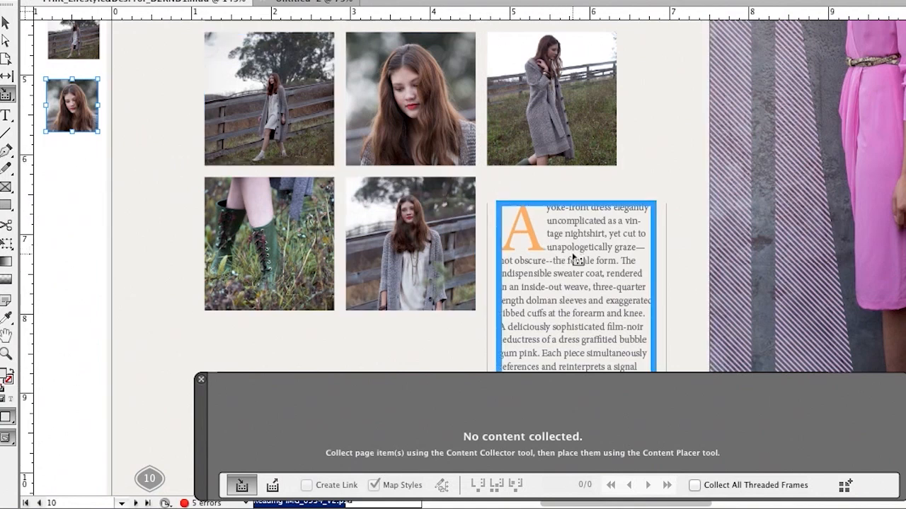
# Collect the drop-cap story frame and turn on Create Link in the conveyor.
pyautogui.click(575, 287)
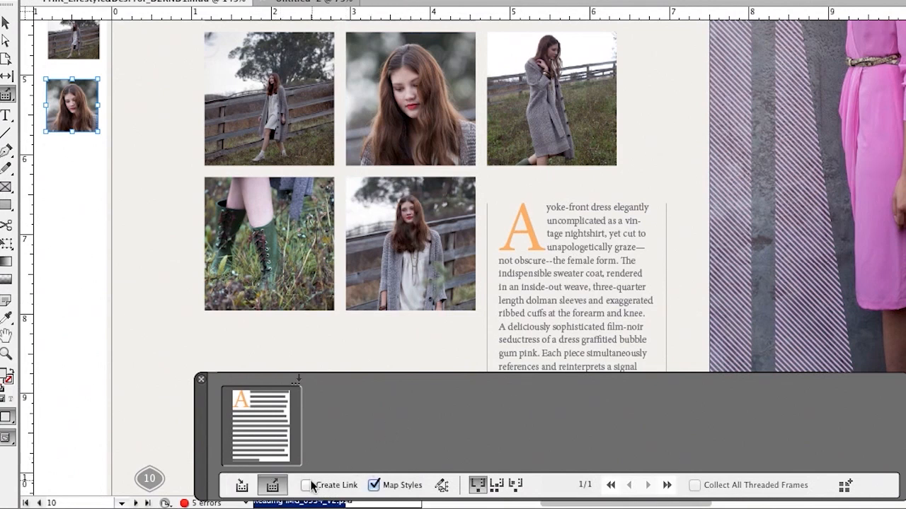
pyautogui.click(306, 485)
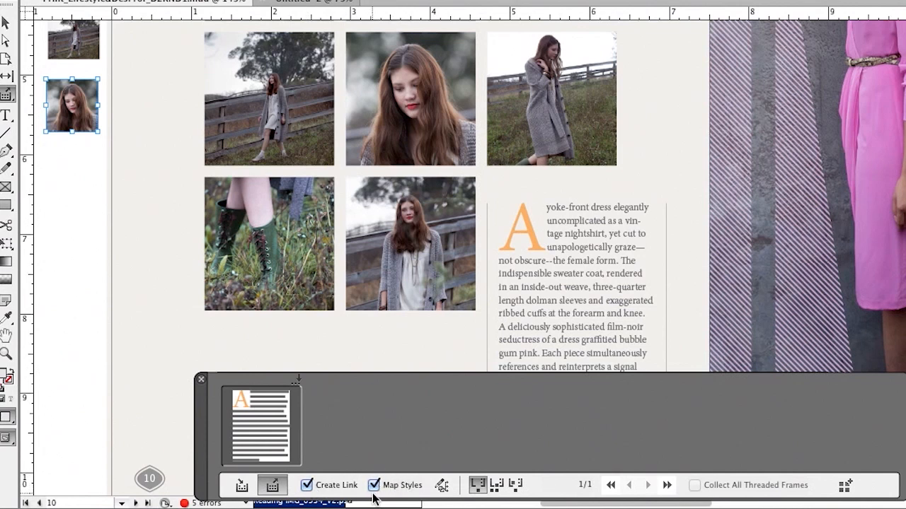
pyautogui.moveTo(400, 496)
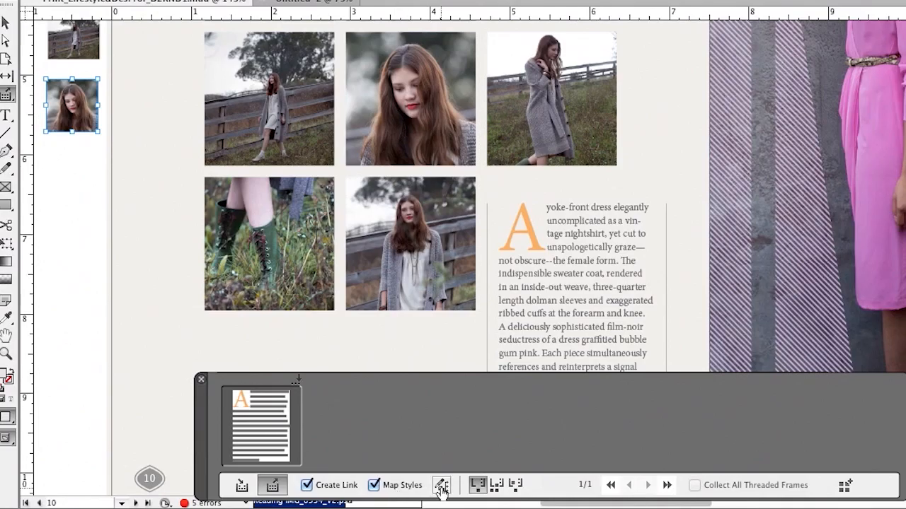
# Add a Character style mapping from source style A to target style B and confirm.
pyautogui.click(441, 485)
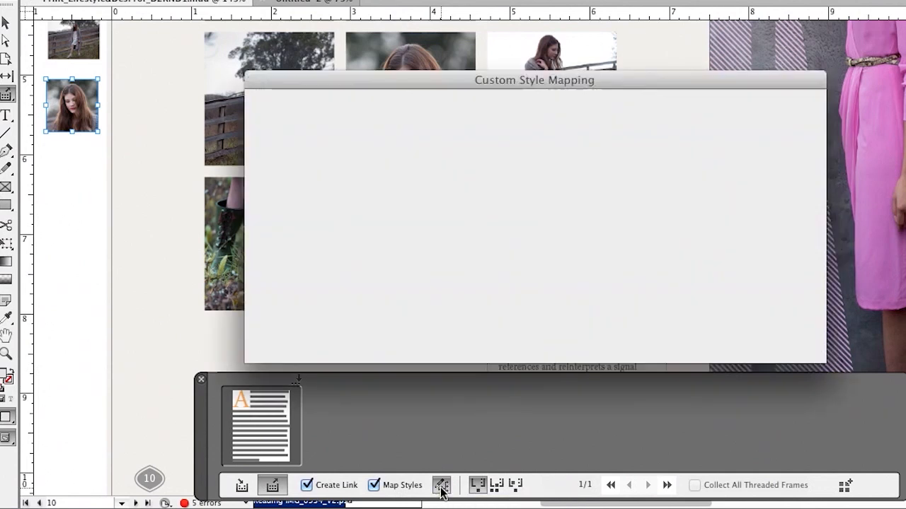
pyautogui.click(440, 485)
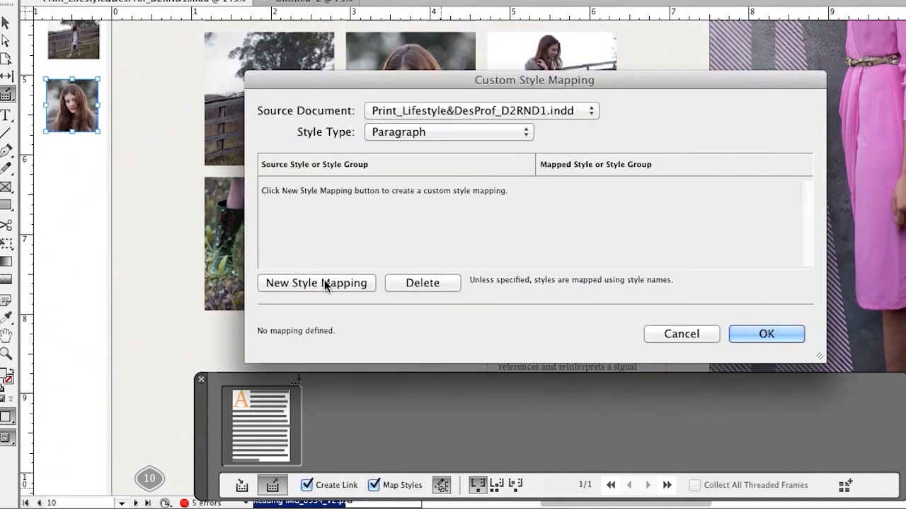
pyautogui.click(448, 132)
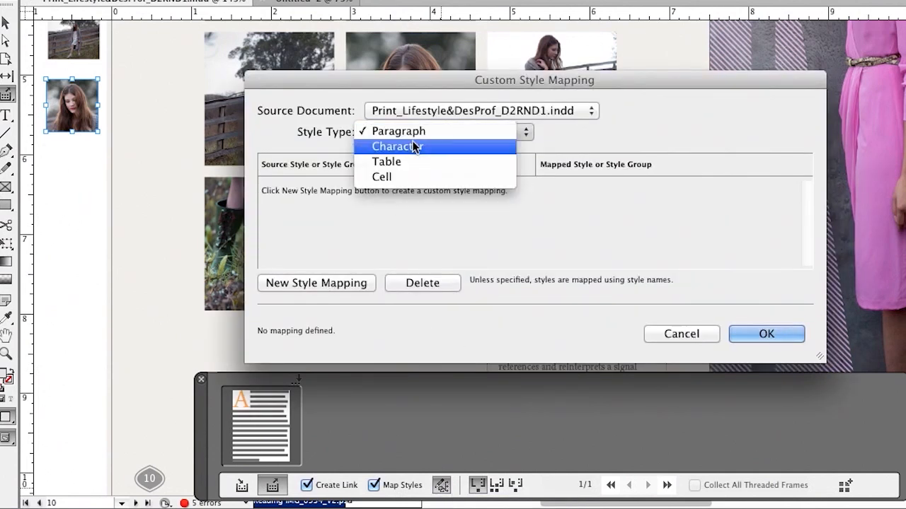
pyautogui.click(397, 146)
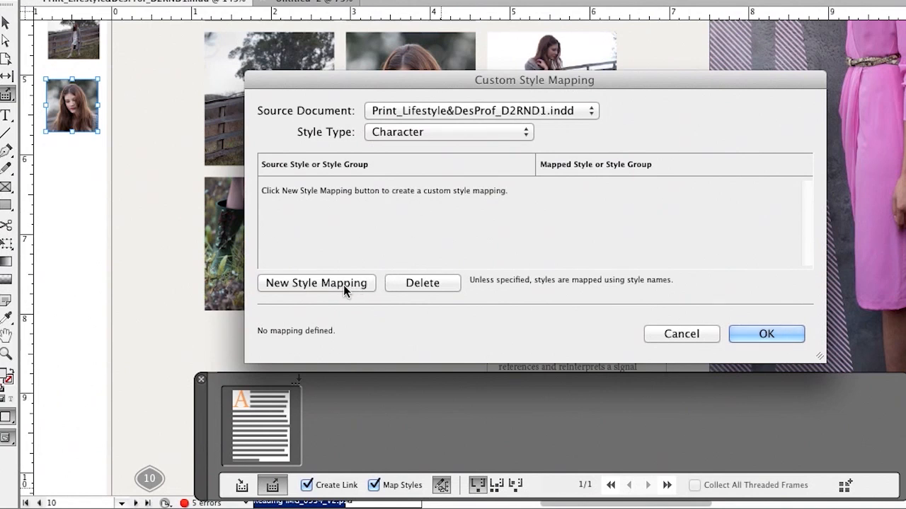
pyautogui.moveTo(297, 342)
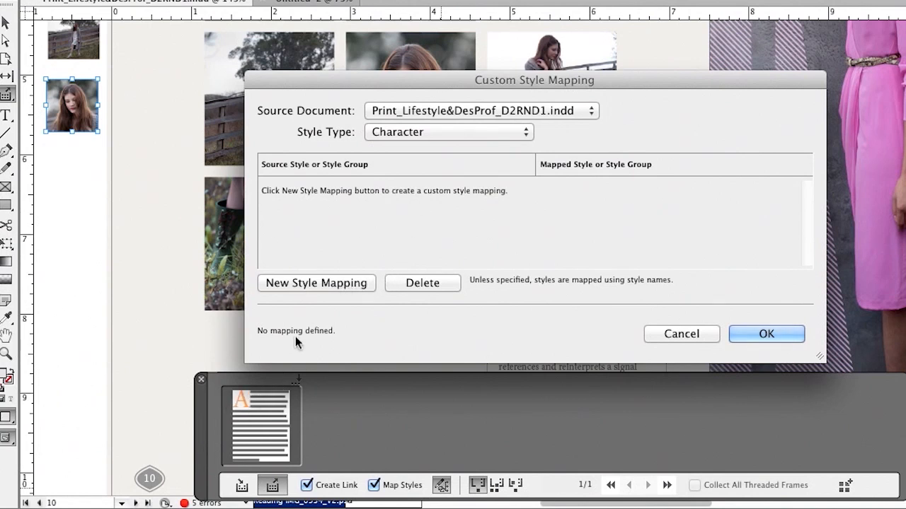
pyautogui.click(316, 283)
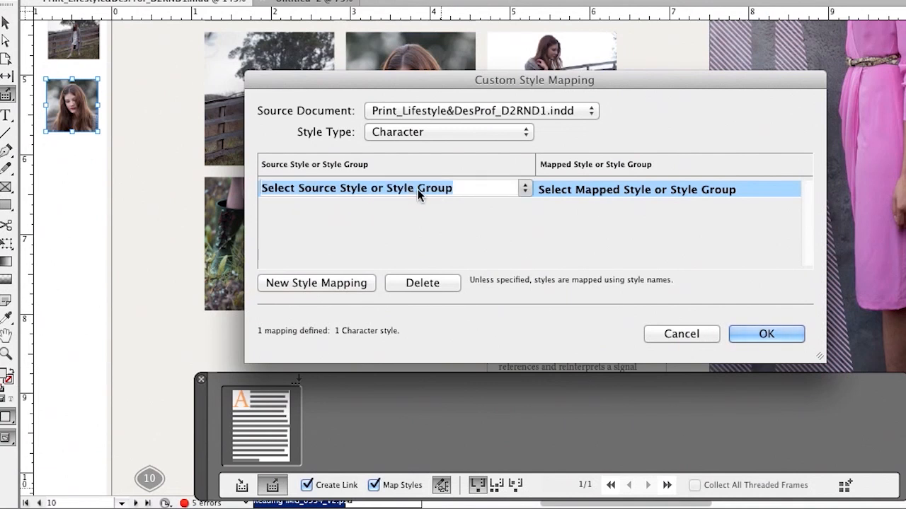
pyautogui.click(524, 188)
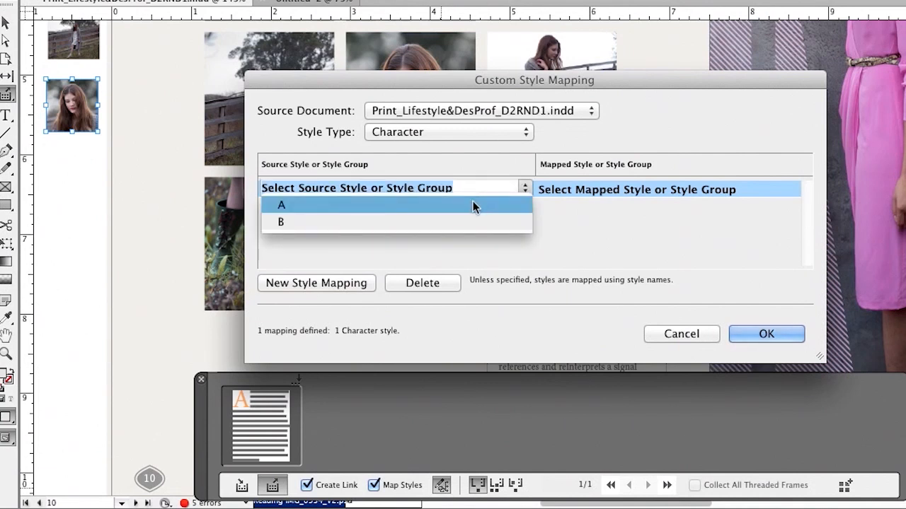
pyautogui.click(281, 205)
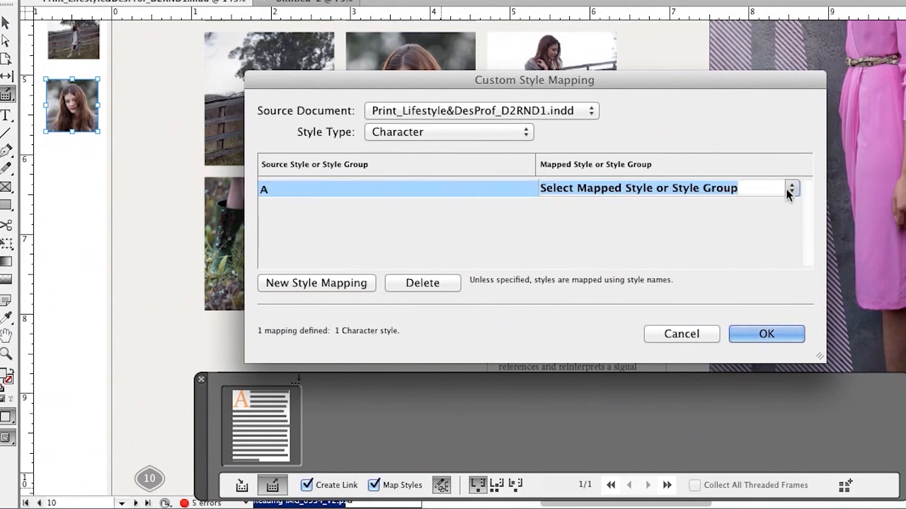
pyautogui.click(790, 188)
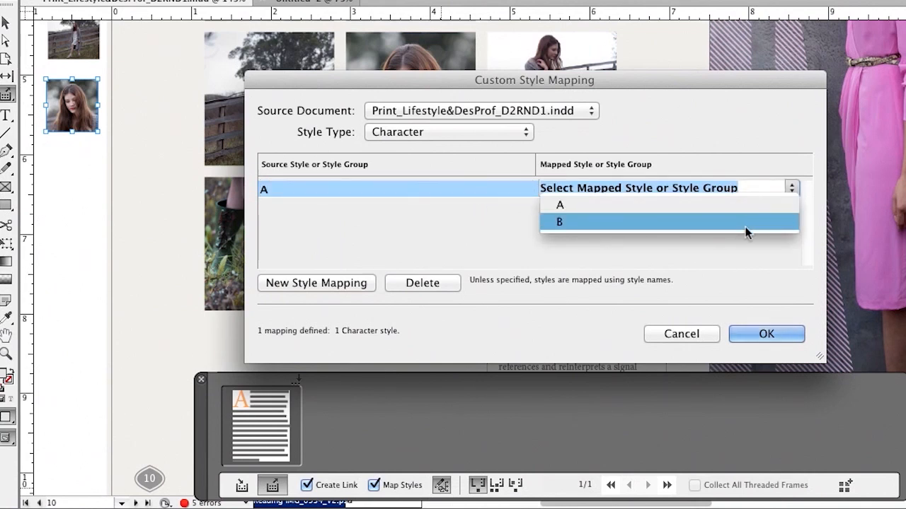
pyautogui.click(559, 222)
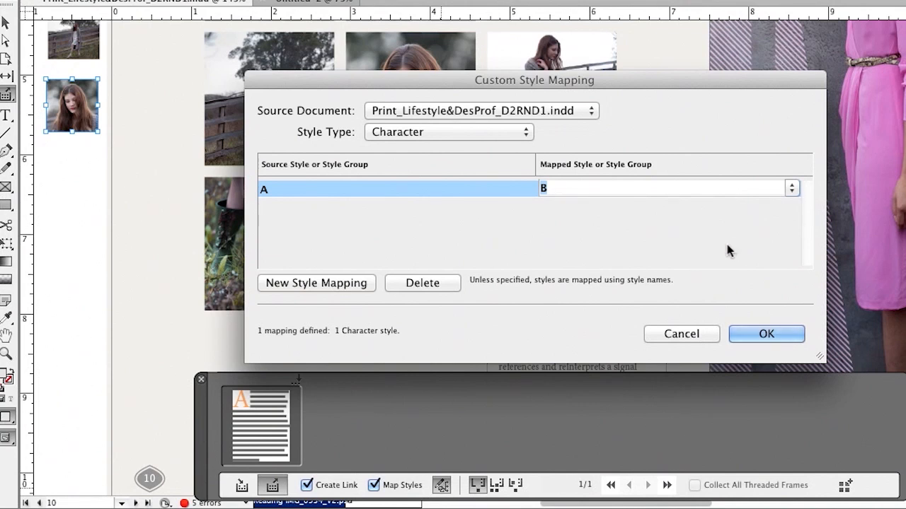
pyautogui.click(765, 334)
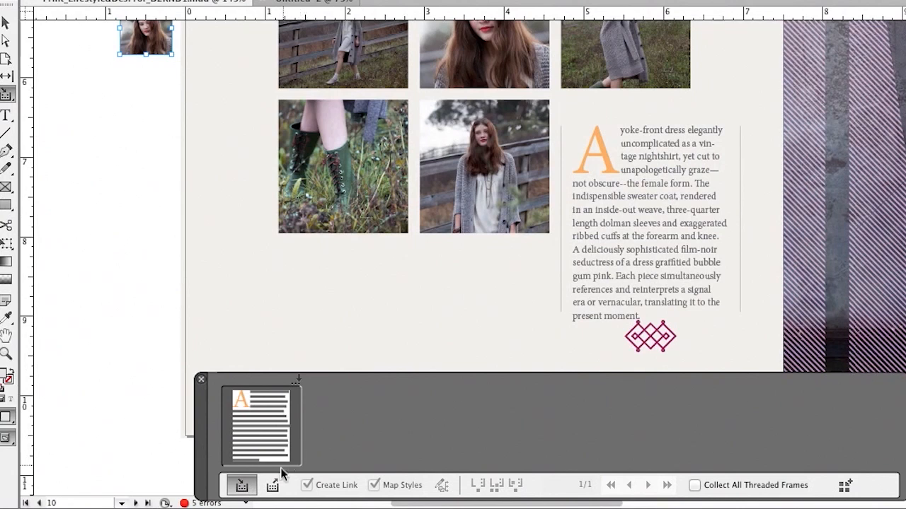
# Switch to the Content Placer to drop the drop-cap text frame into the second document.
pyautogui.click(271, 485)
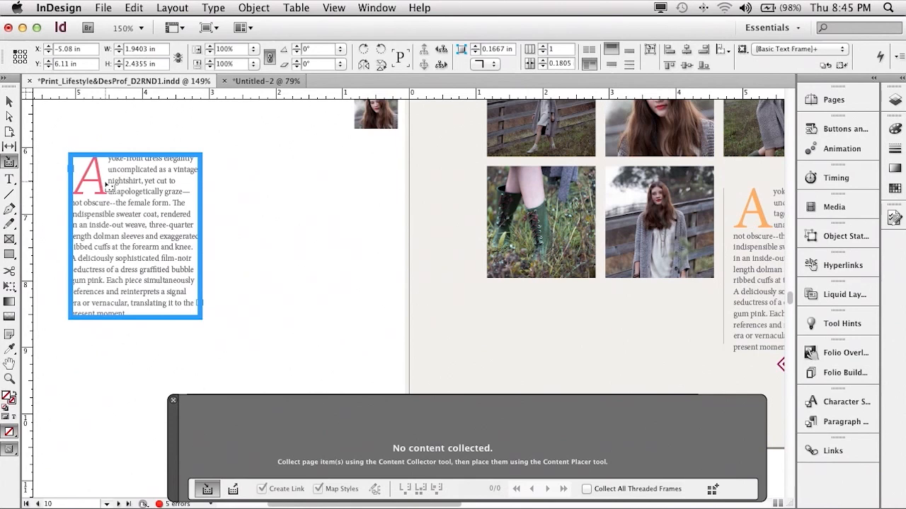
pyautogui.moveTo(63, 146)
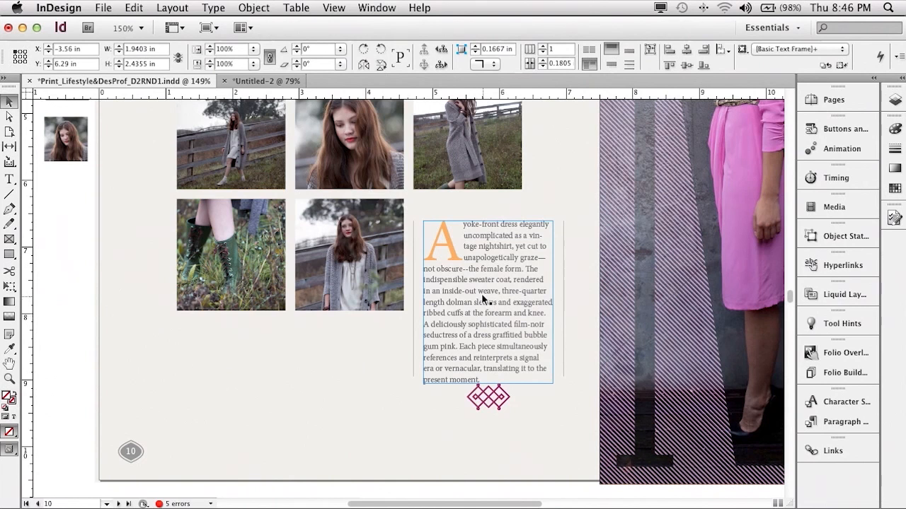
# Select the drop-cap frame and place a linked copy into Untitled-2 via Edit > Place and Link.
pyautogui.click(485, 301)
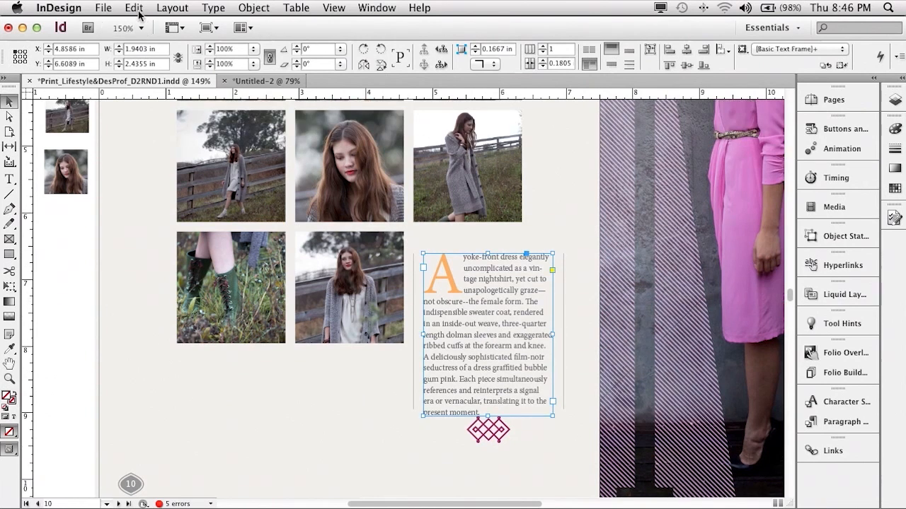
pyautogui.click(133, 7)
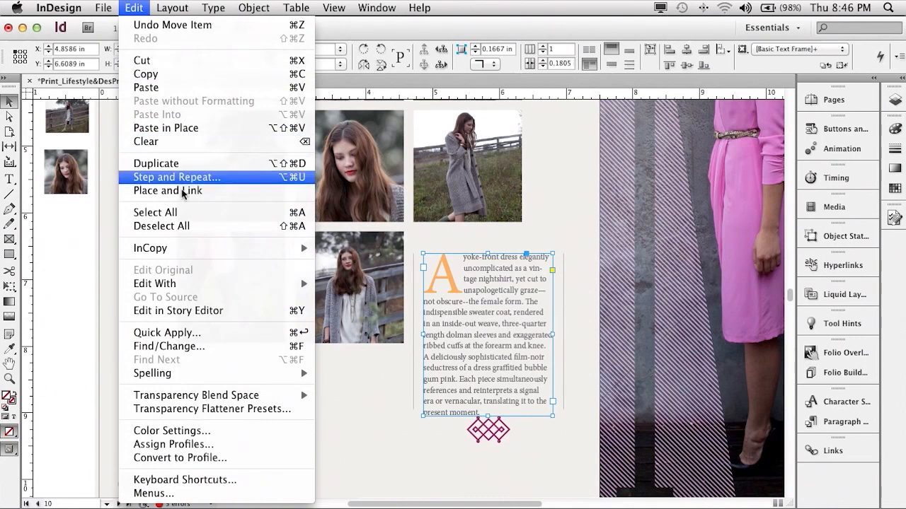
pyautogui.moveTo(167, 191)
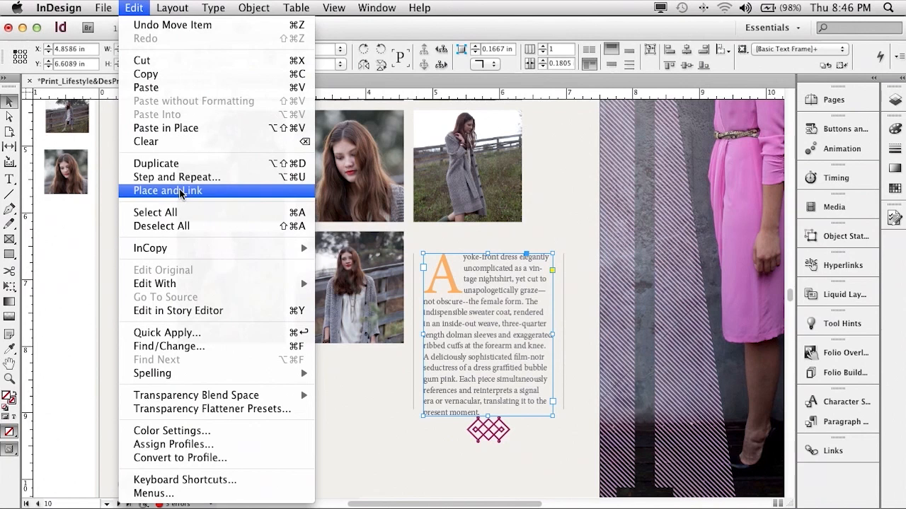
pyautogui.click(168, 191)
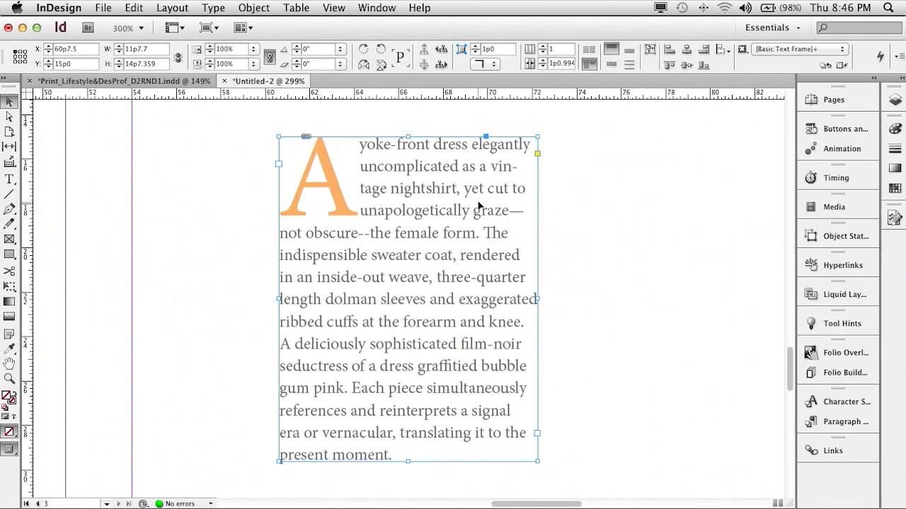
pyautogui.moveTo(308, 140)
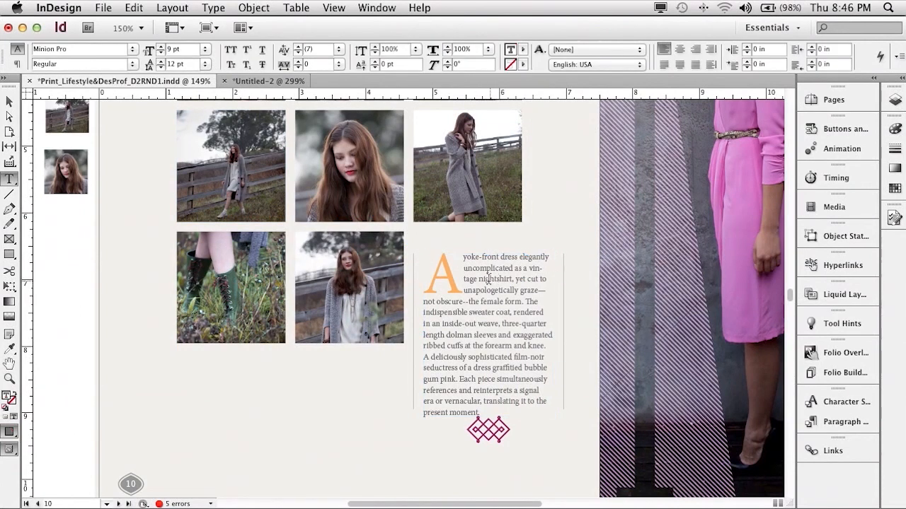
# Replace 'nightshirt' with 't-shirt' in the source story and update the linked copy in Untitled-2.
pyautogui.doubleClick(496, 279)
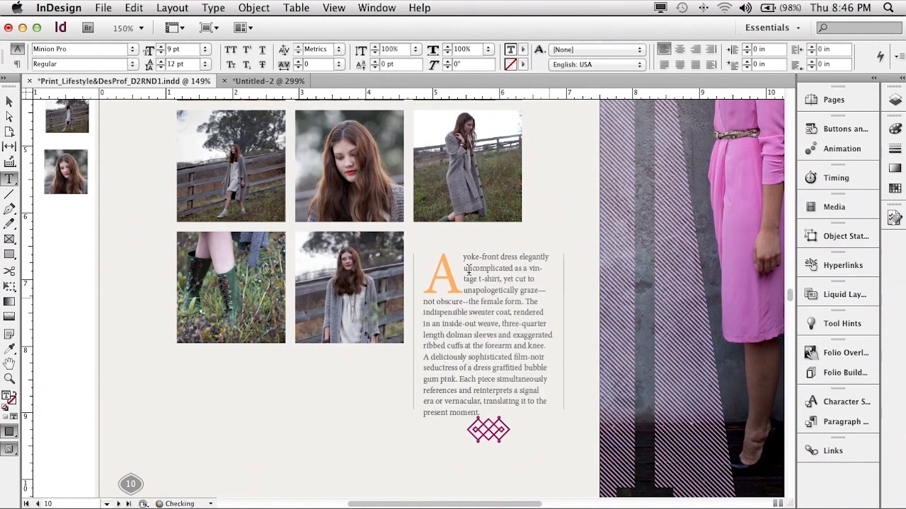
pyautogui.click(485, 333)
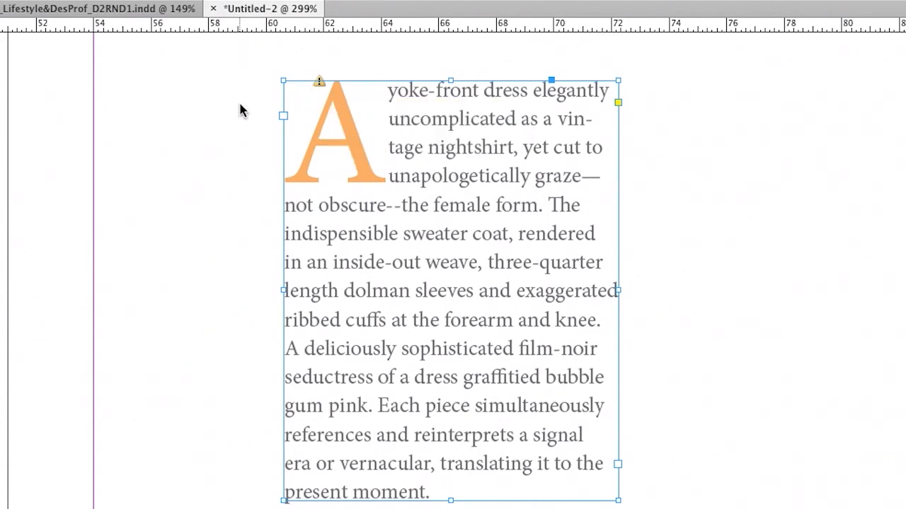
pyautogui.moveTo(321, 87)
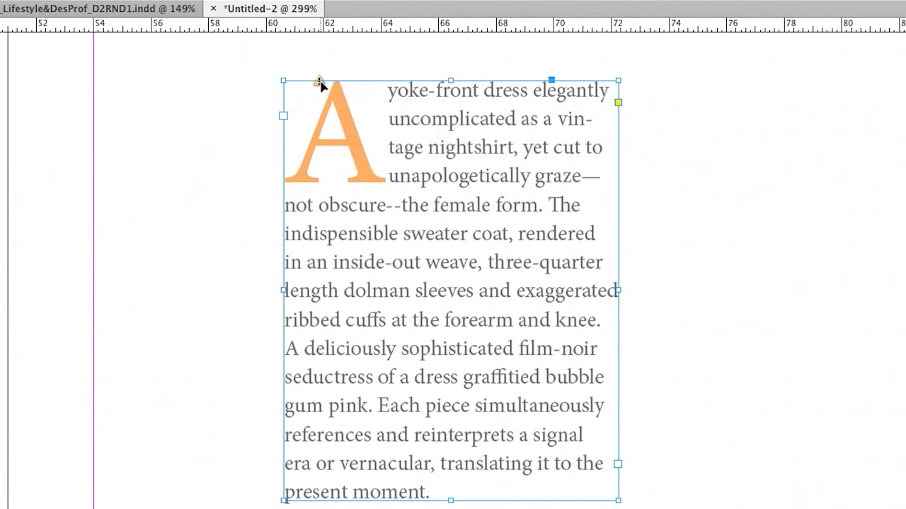
pyautogui.write('t-shirt')
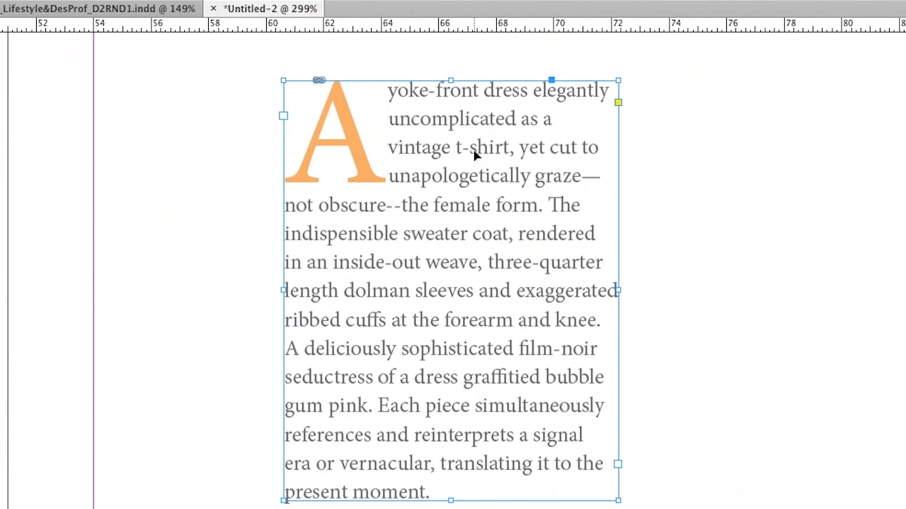
pyautogui.moveTo(499, 159)
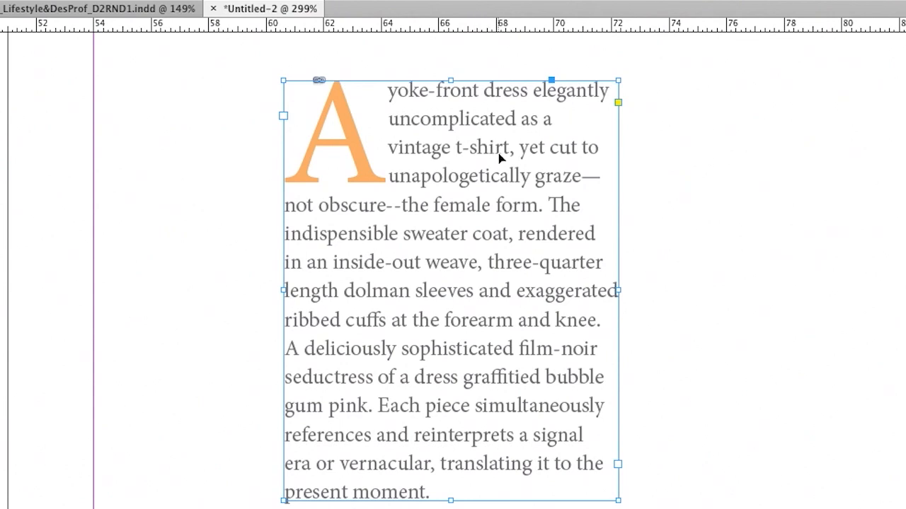